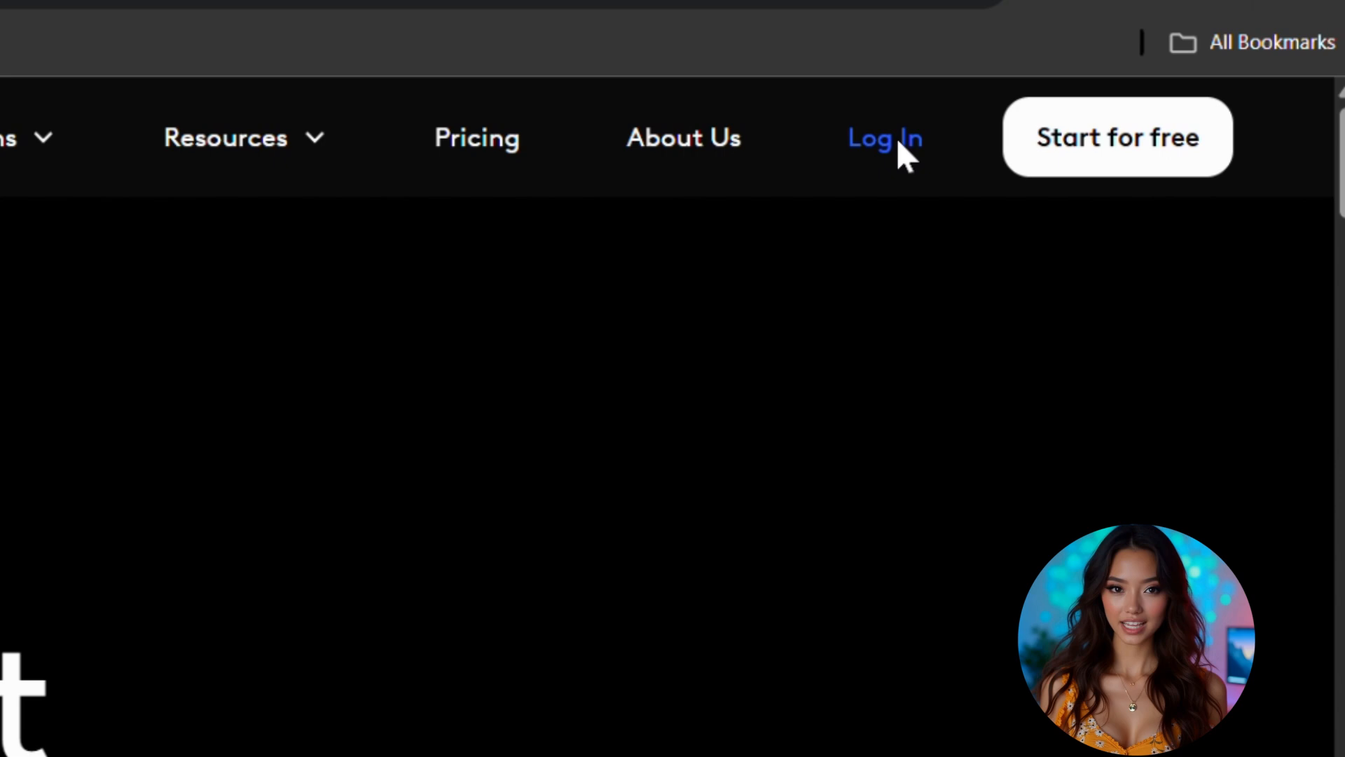
Step: Sign in to LTX Studio with an email address to reach the app dashboard
{"action": "left_click", "coordinate": [884, 137]}
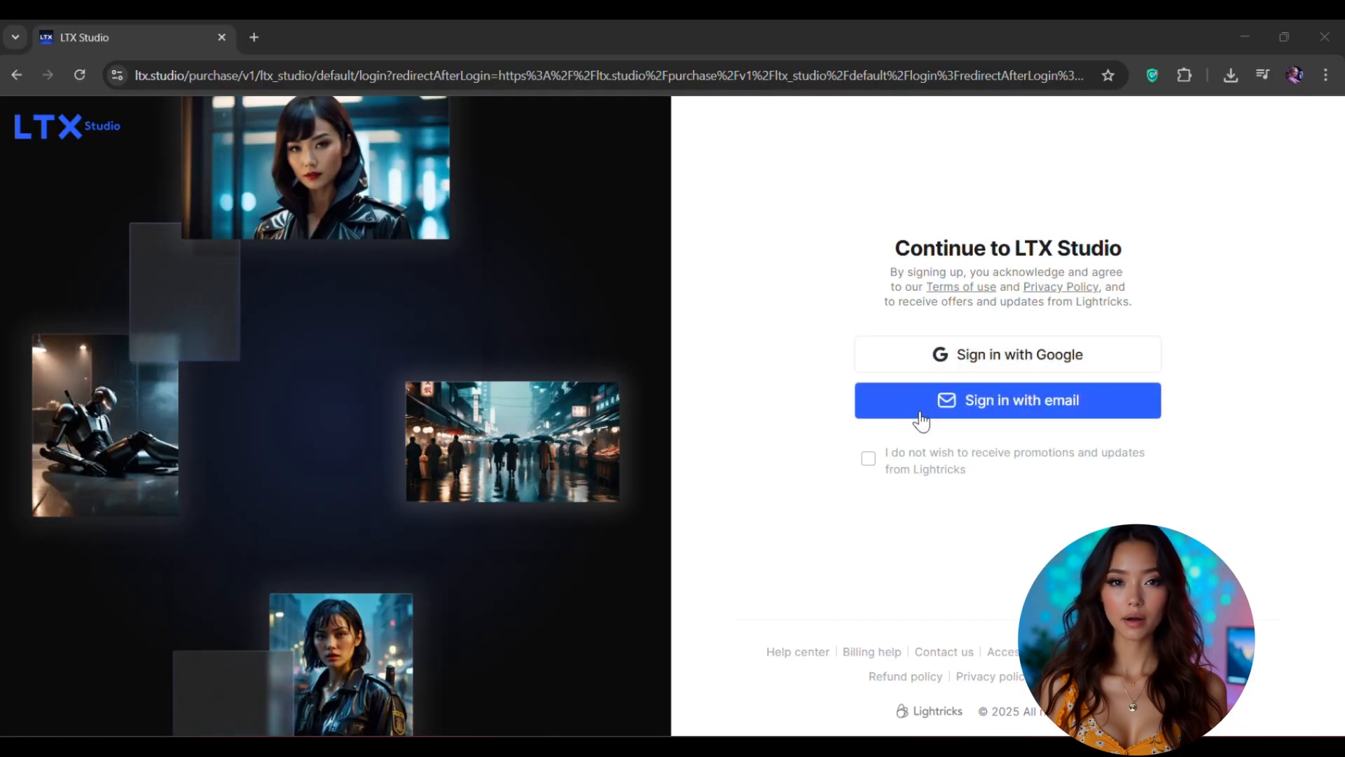
{"action": "left_click", "coordinate": [1007, 400]}
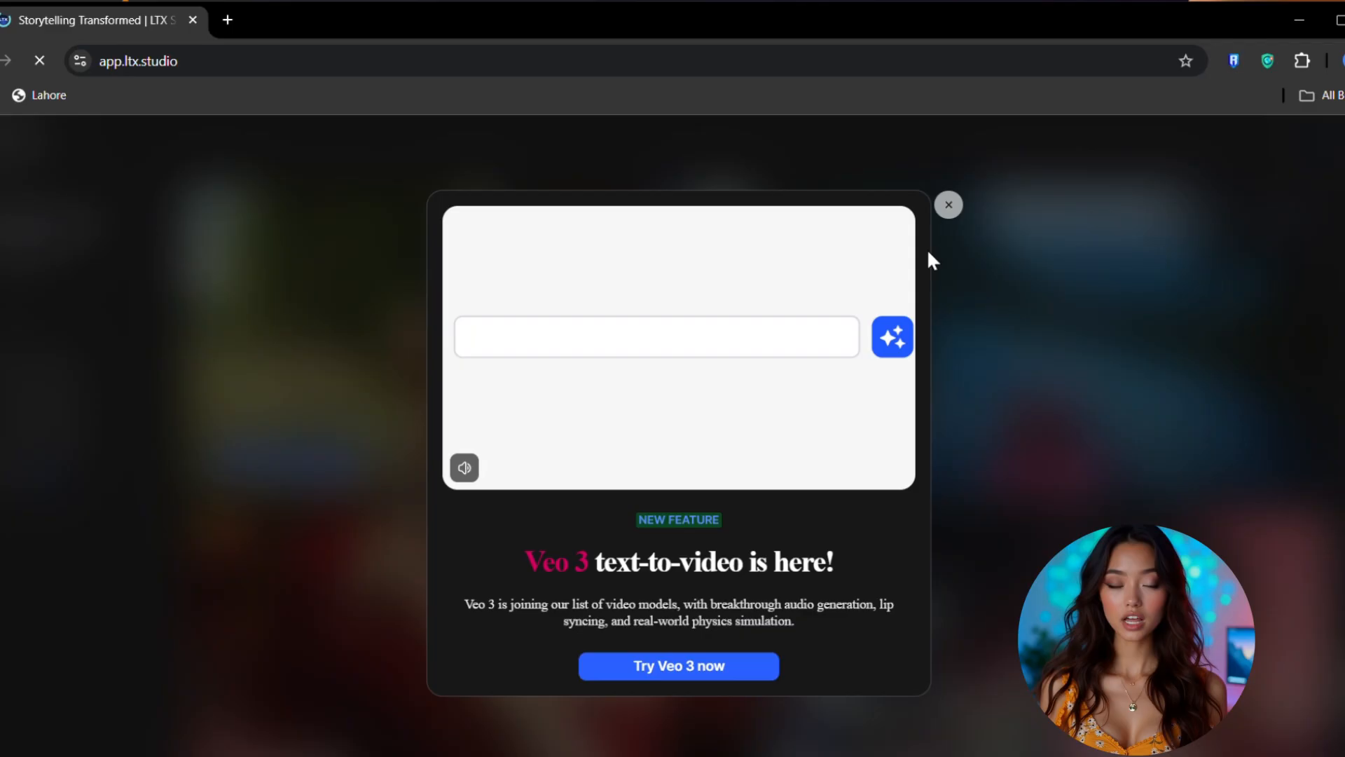
Step: Dismiss the Veo 3 announcement and look over the home dashboard's creative tools
{"action": "left_click", "coordinate": [948, 203]}
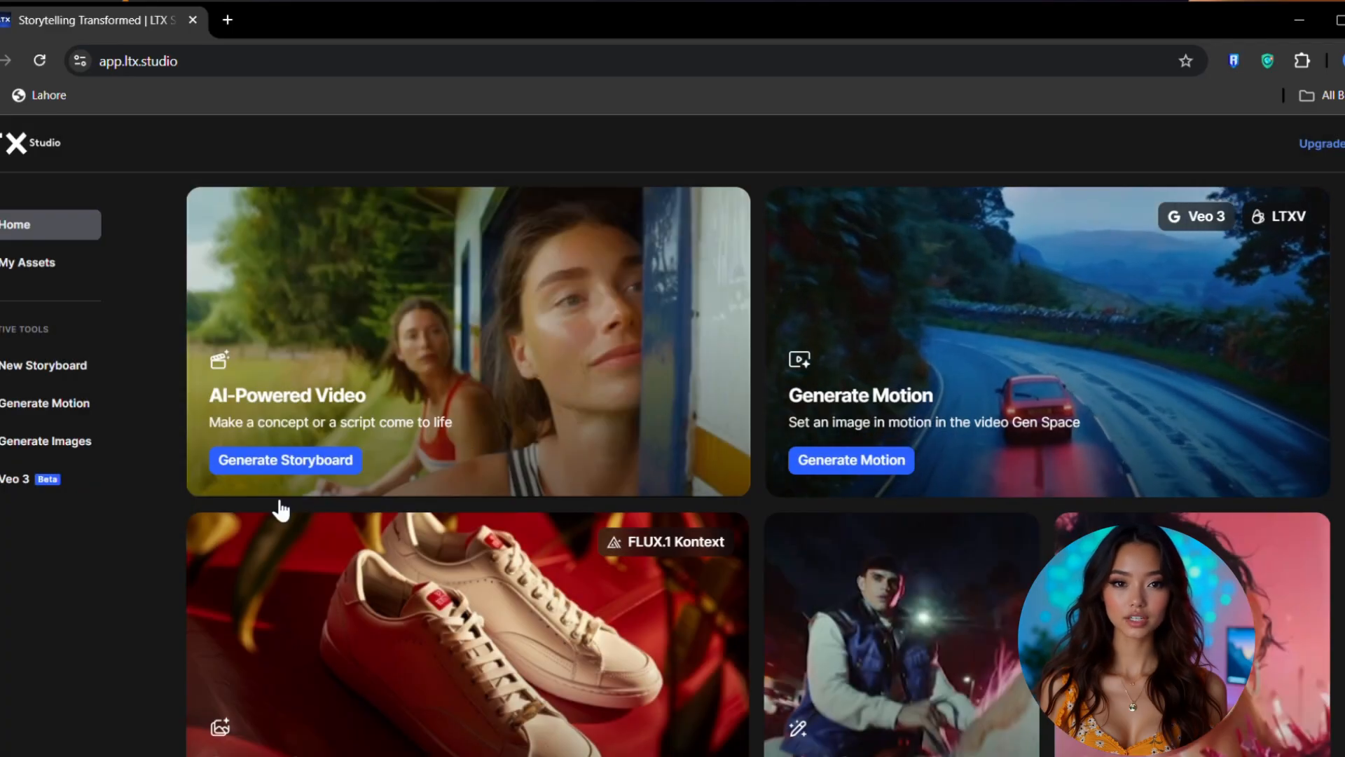
{"action": "scroll", "scroll_direction": "down", "scroll_amount": 3}
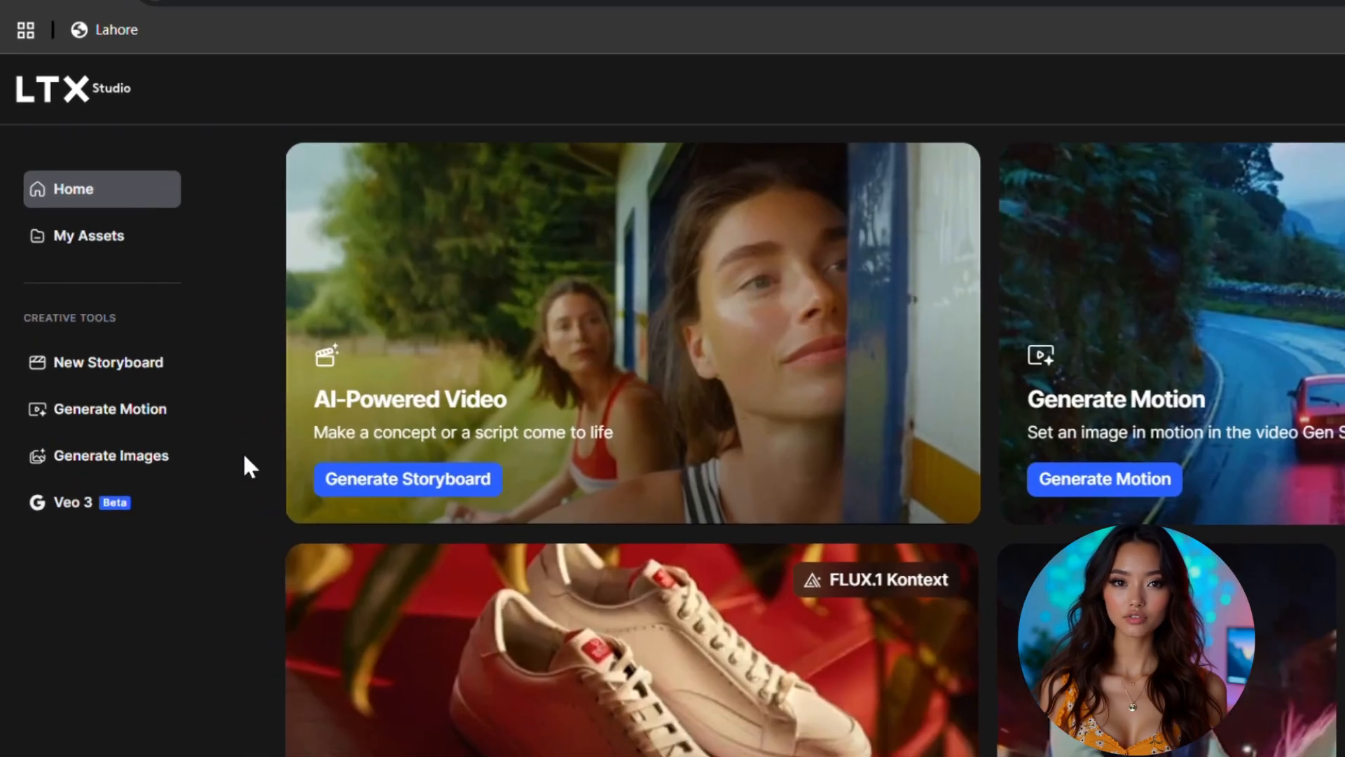
{"action": "mouse_move", "coordinate": [110, 408]}
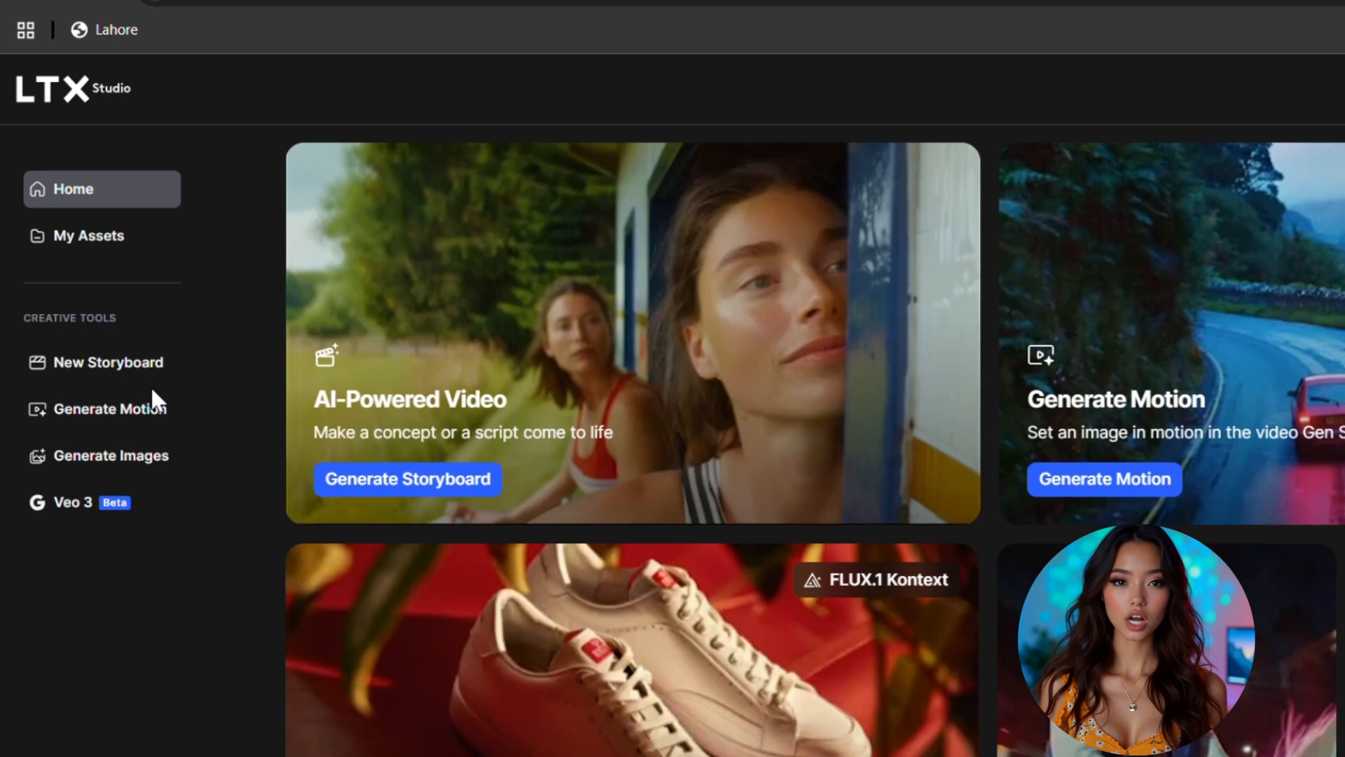
{"action": "mouse_move", "coordinate": [110, 362]}
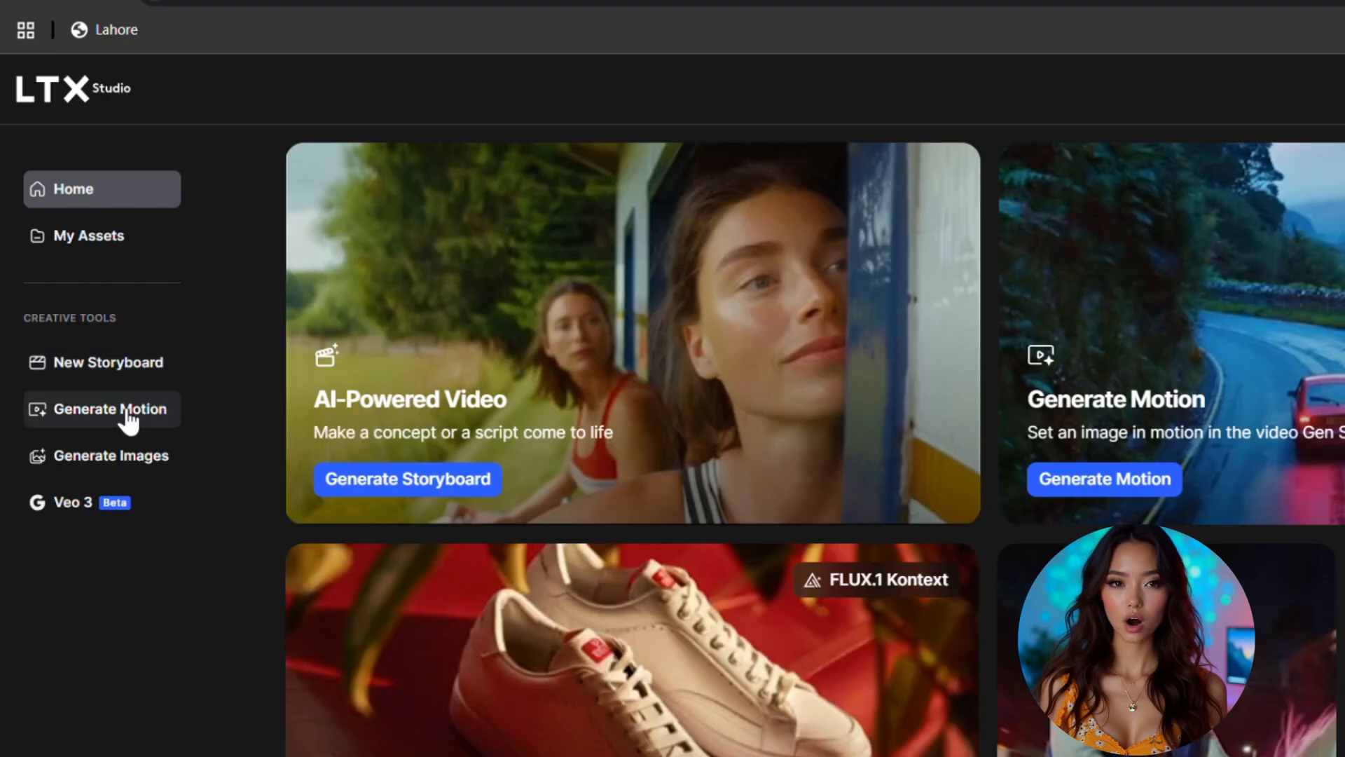
{"action": "mouse_move", "coordinate": [110, 456]}
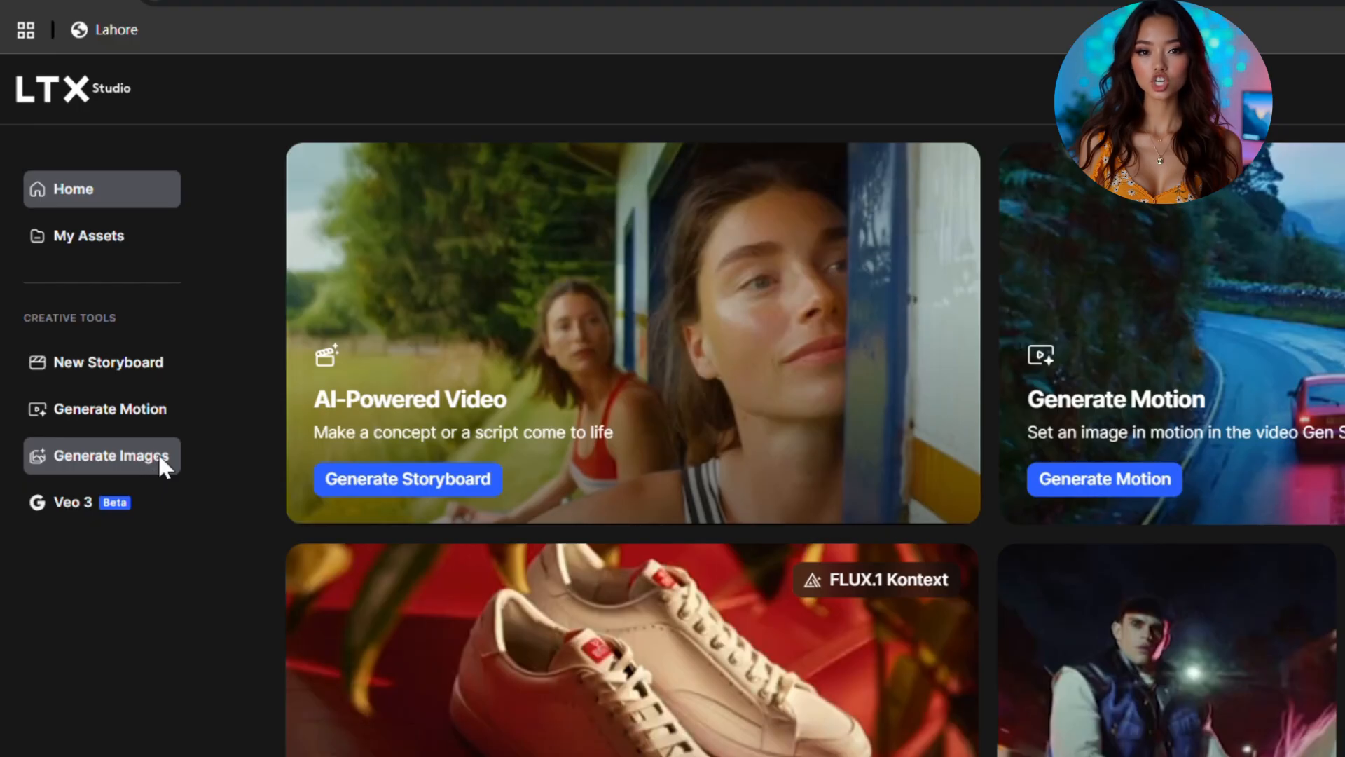
Step: Enter the prompt 'A boy walking alone on a rainy street, cinematic style, blue lighting, dramatic mood'
{"action": "left_click", "coordinate": [111, 455]}
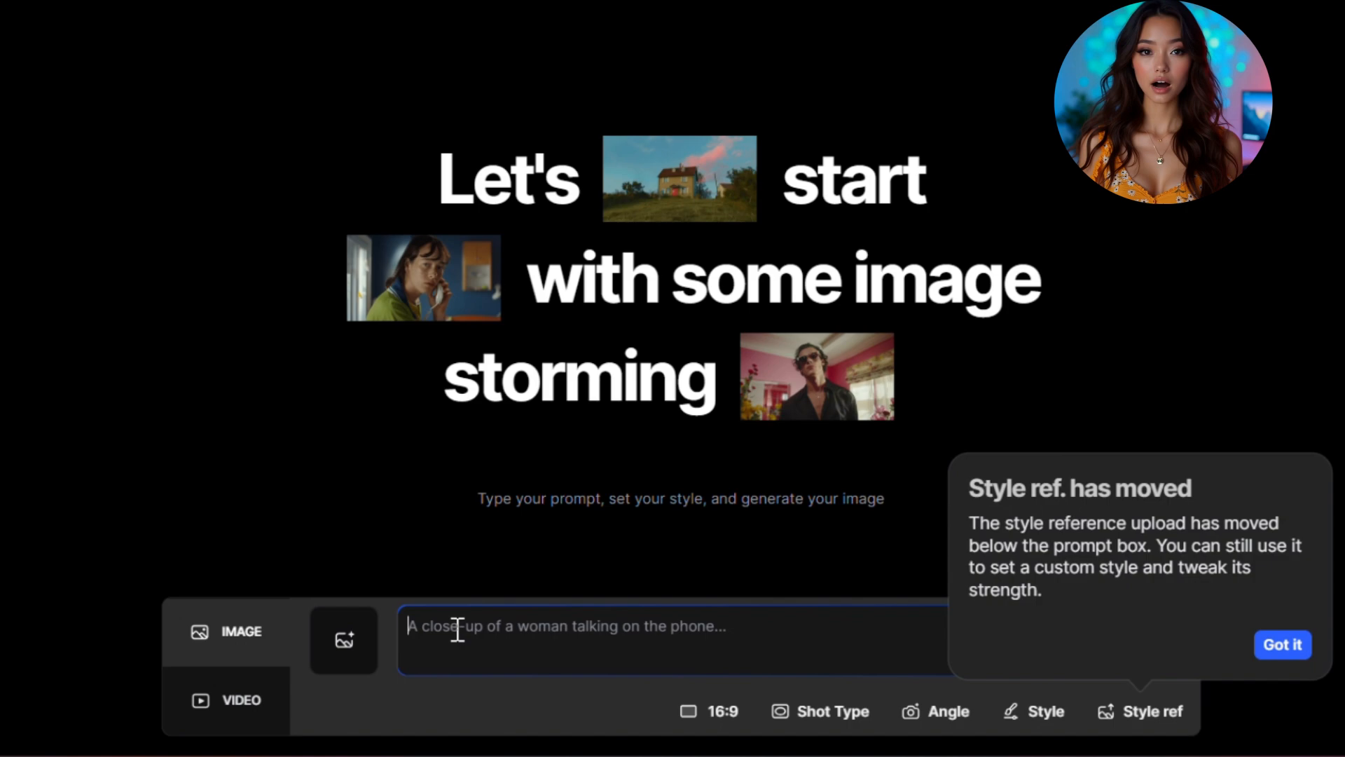
{"action": "left_click", "coordinate": [1281, 645]}
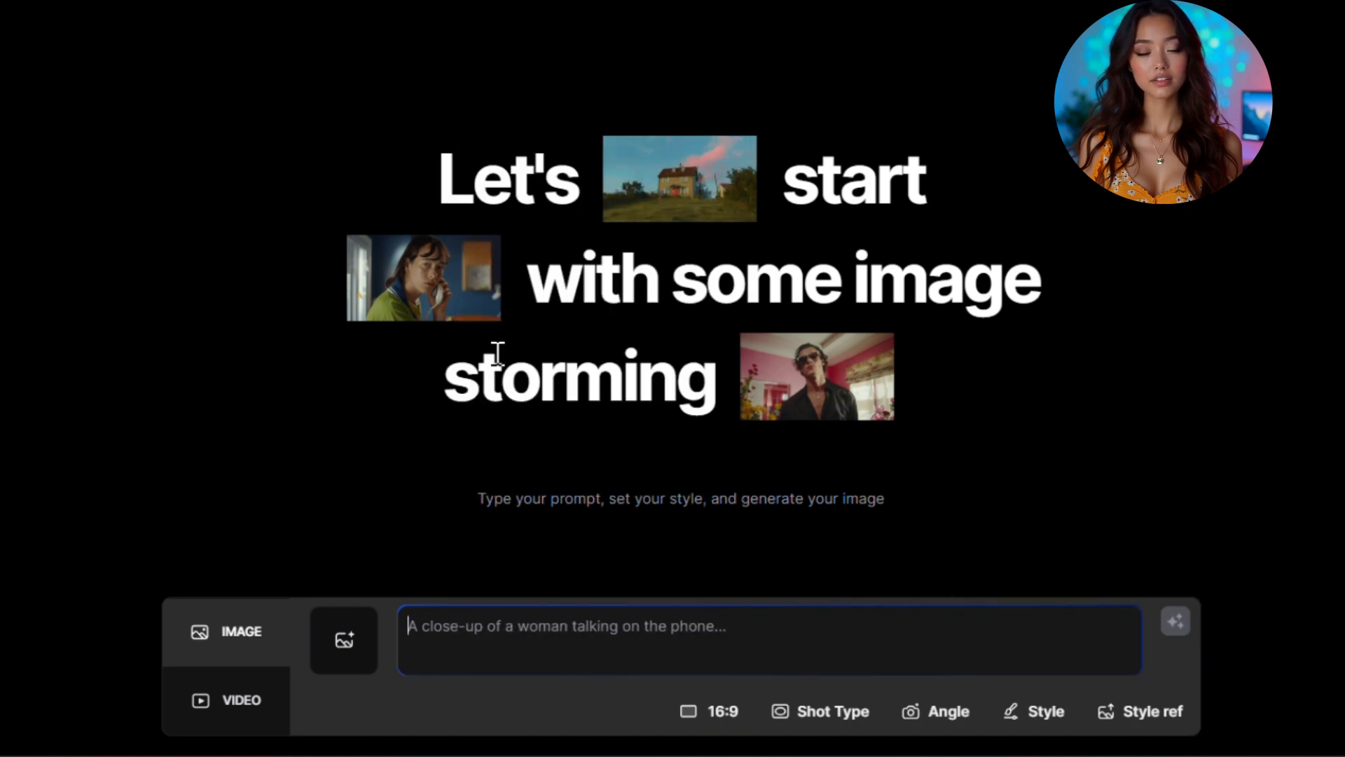
{"action": "type", "text": "\"A boy walking alone on a rainy street, cinematic style, blue lighting, dramatic mood."}
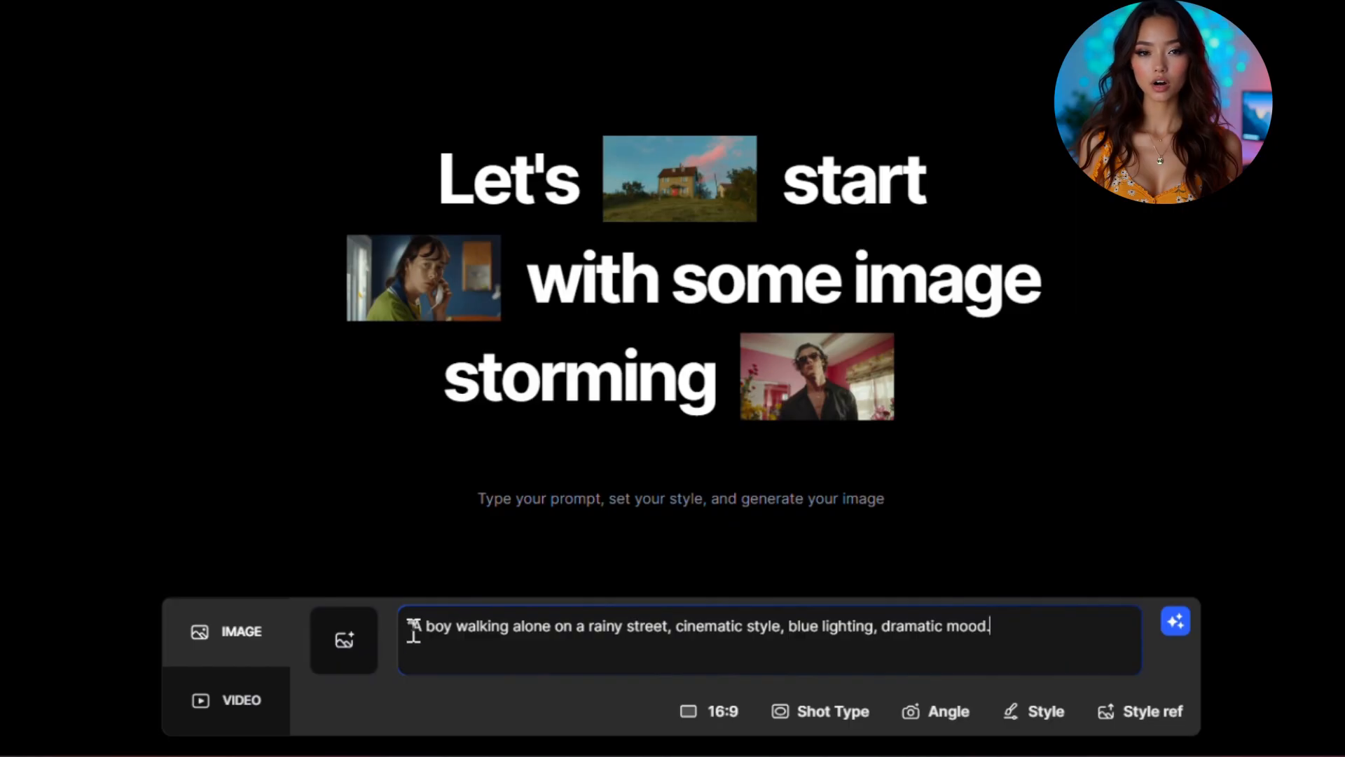
{"action": "left_click_drag", "start_coordinate": [412, 626], "coordinate": [626, 626]}
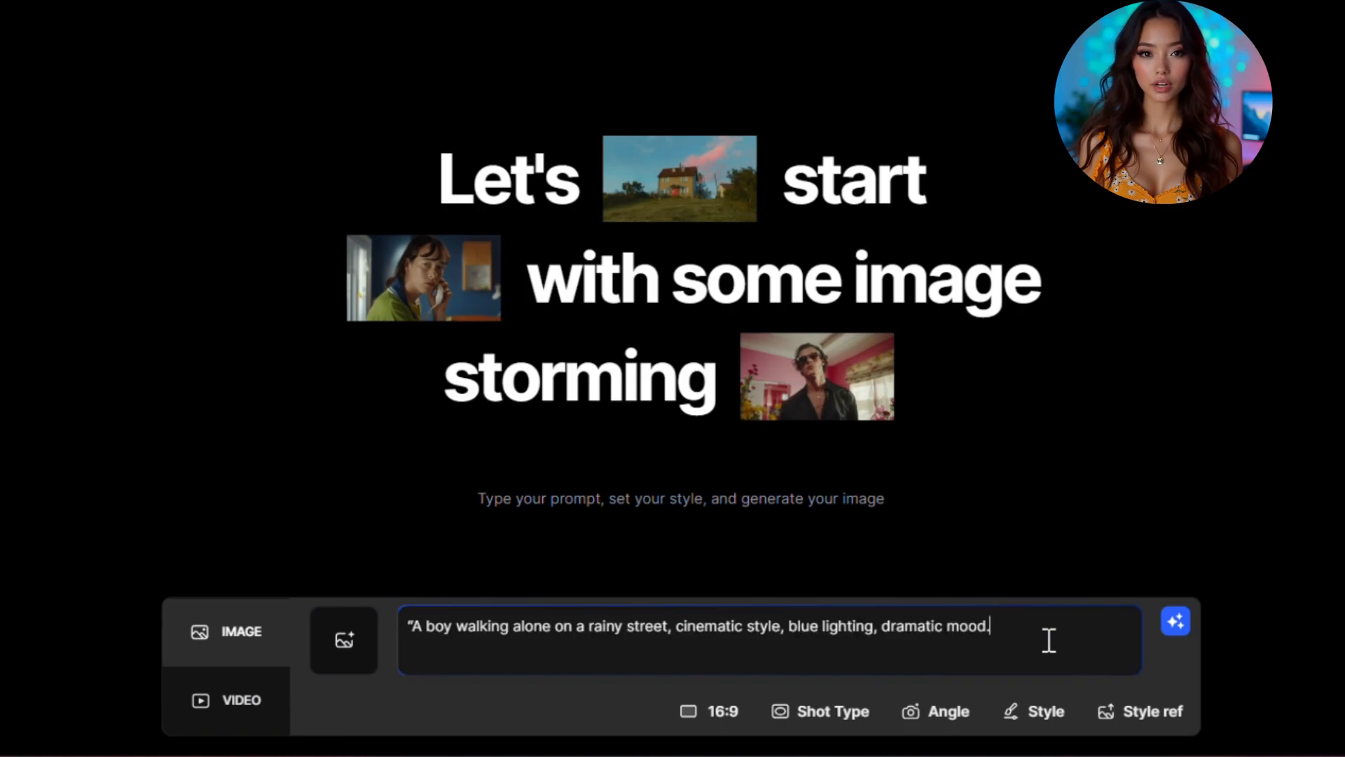
{"action": "mouse_move", "coordinate": [691, 712]}
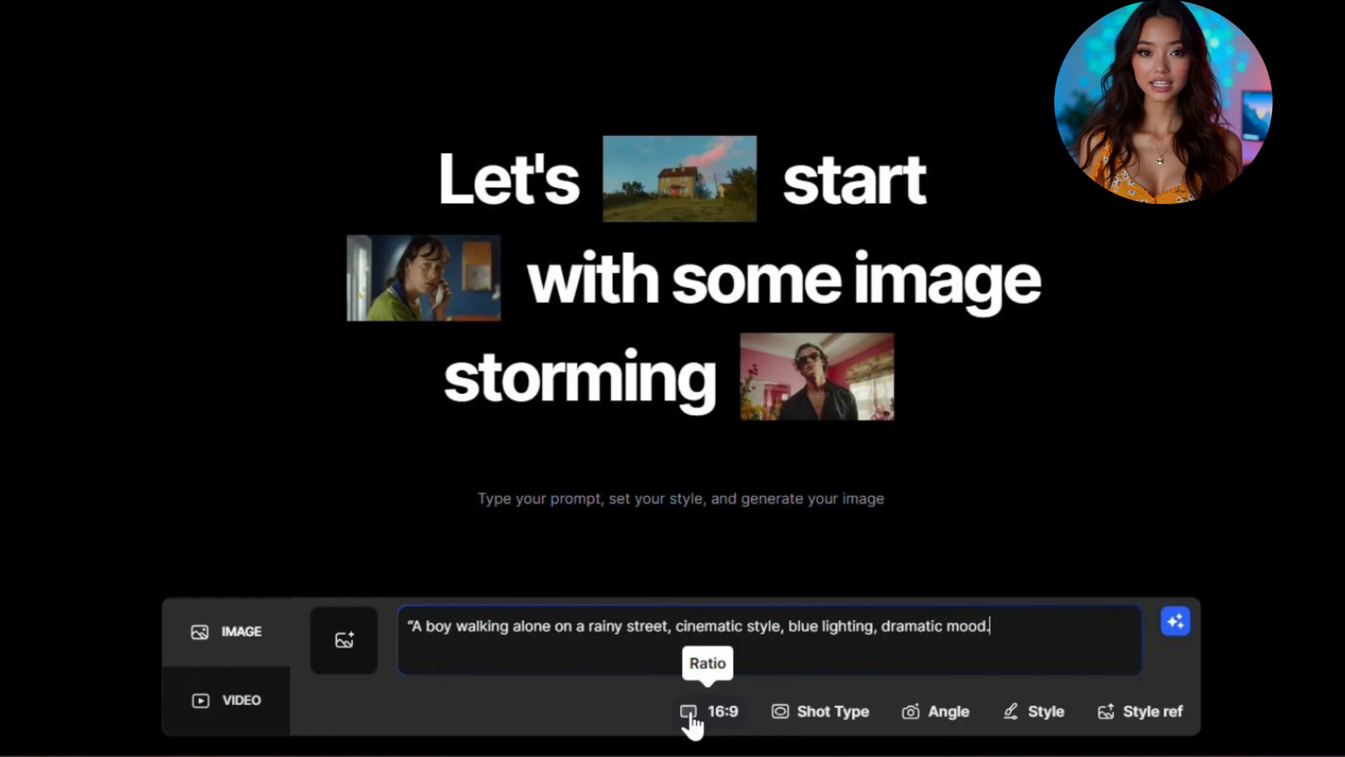
Step: Set the shot type to Wide and review the angle and style options
{"action": "left_click", "coordinate": [936, 711]}
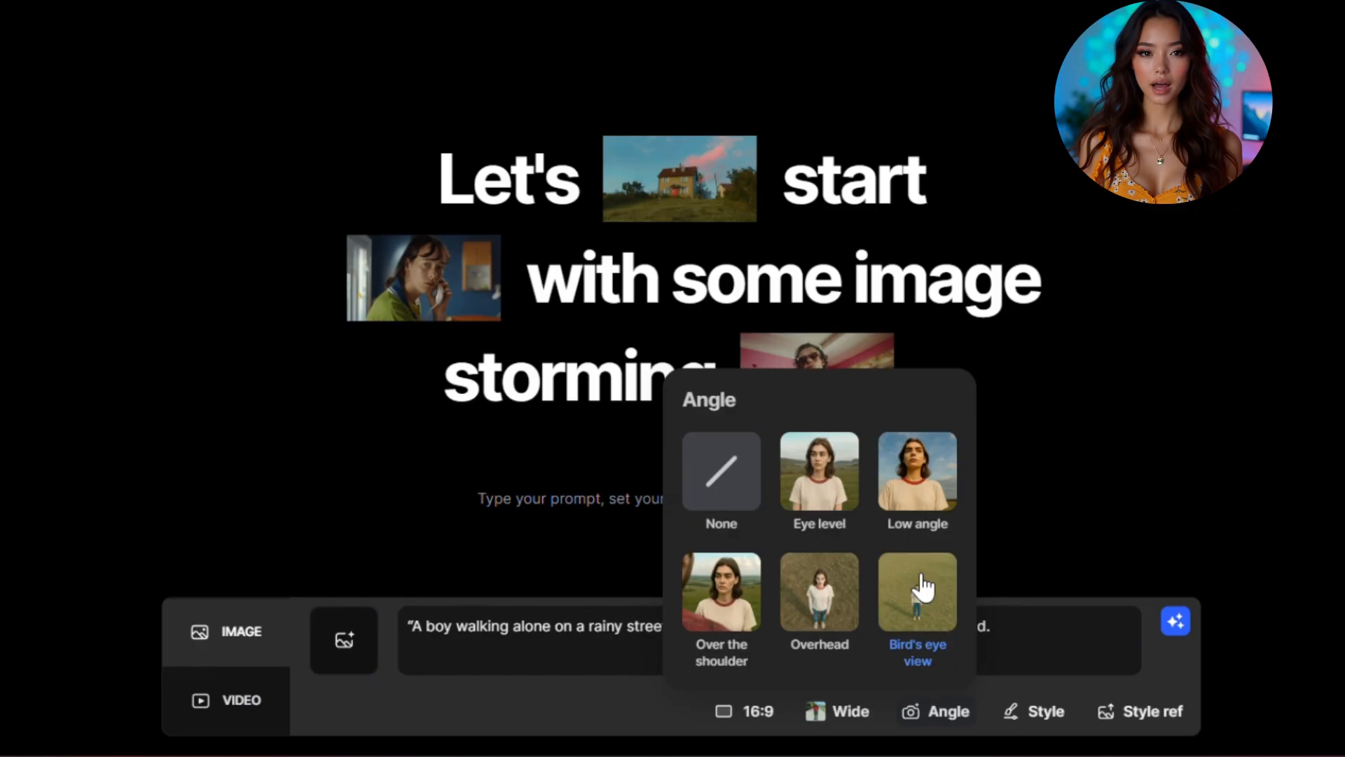
{"action": "left_click", "coordinate": [1044, 711]}
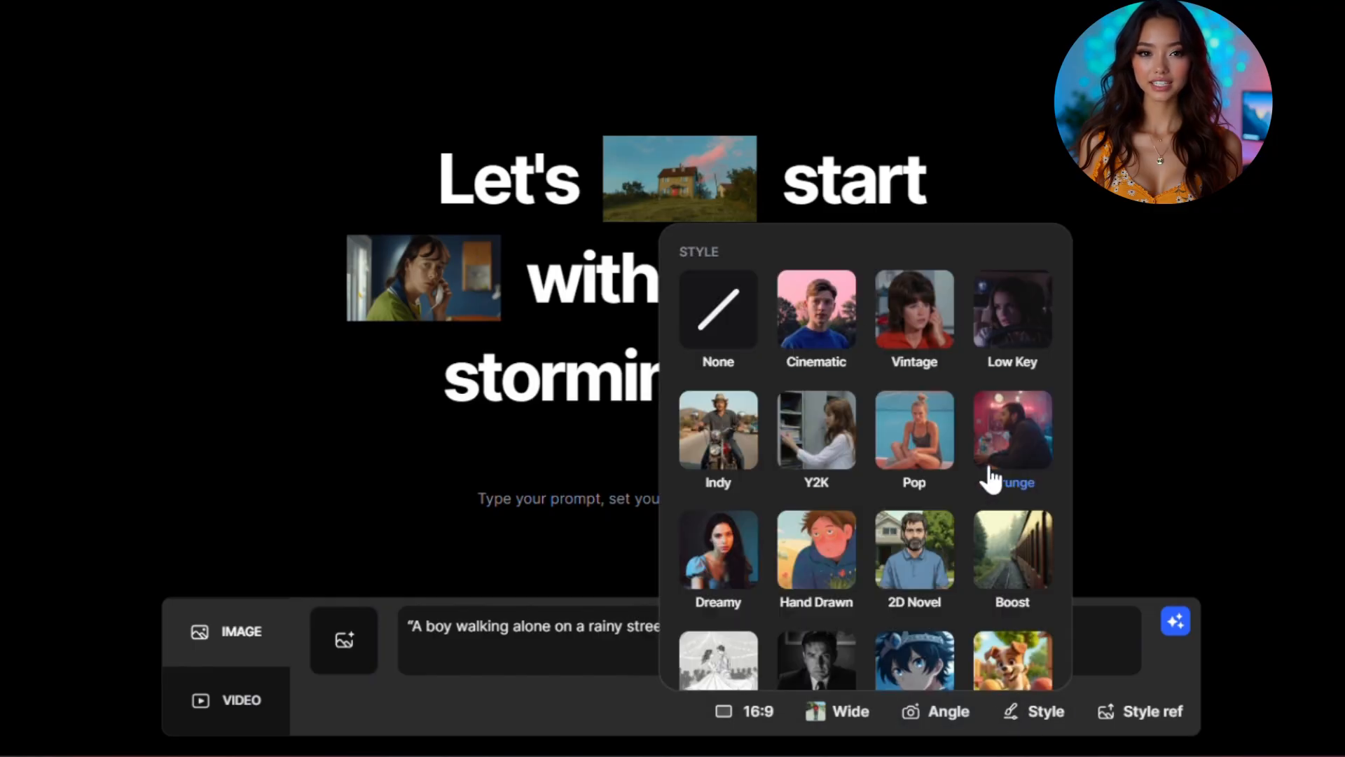
{"action": "left_click", "coordinate": [1149, 710]}
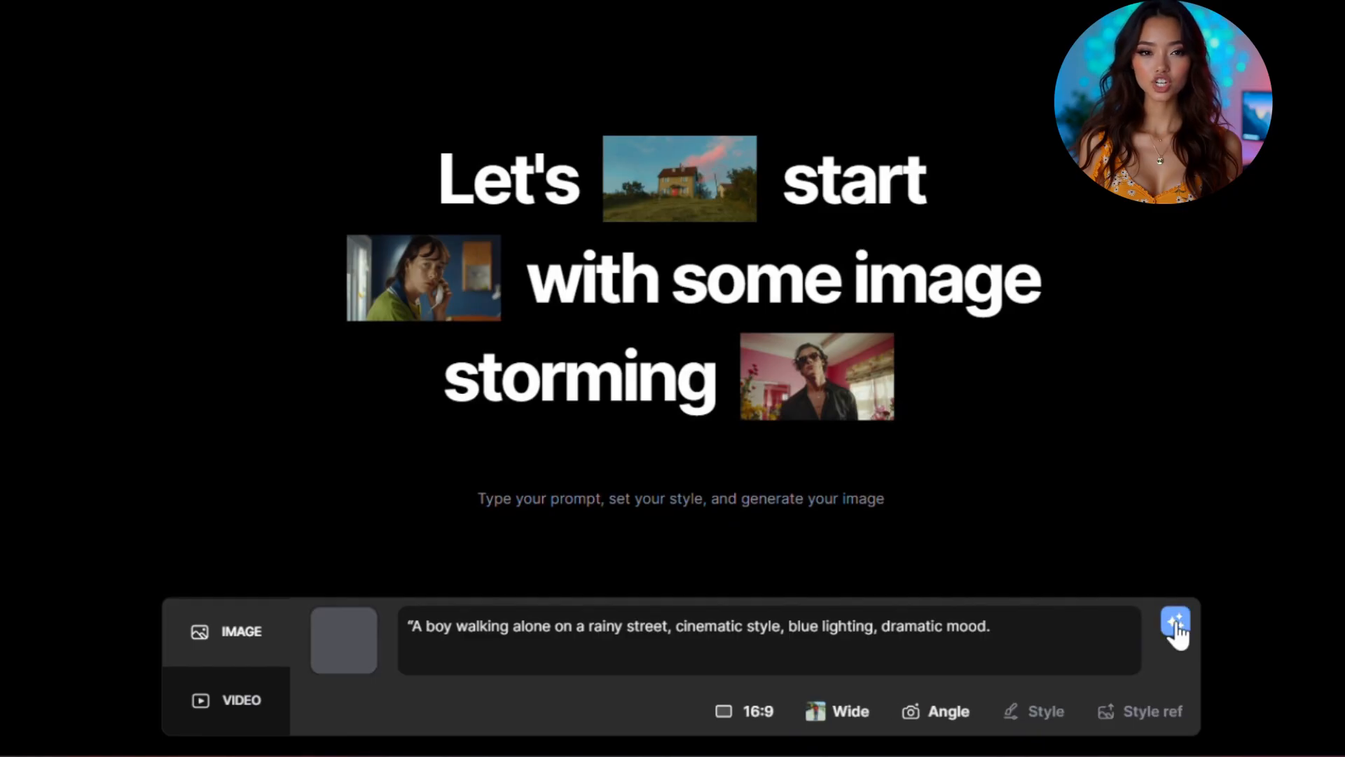
Step: Generate the three rainy-street boy images, then clear the prompt field
{"action": "left_click", "coordinate": [1176, 622]}
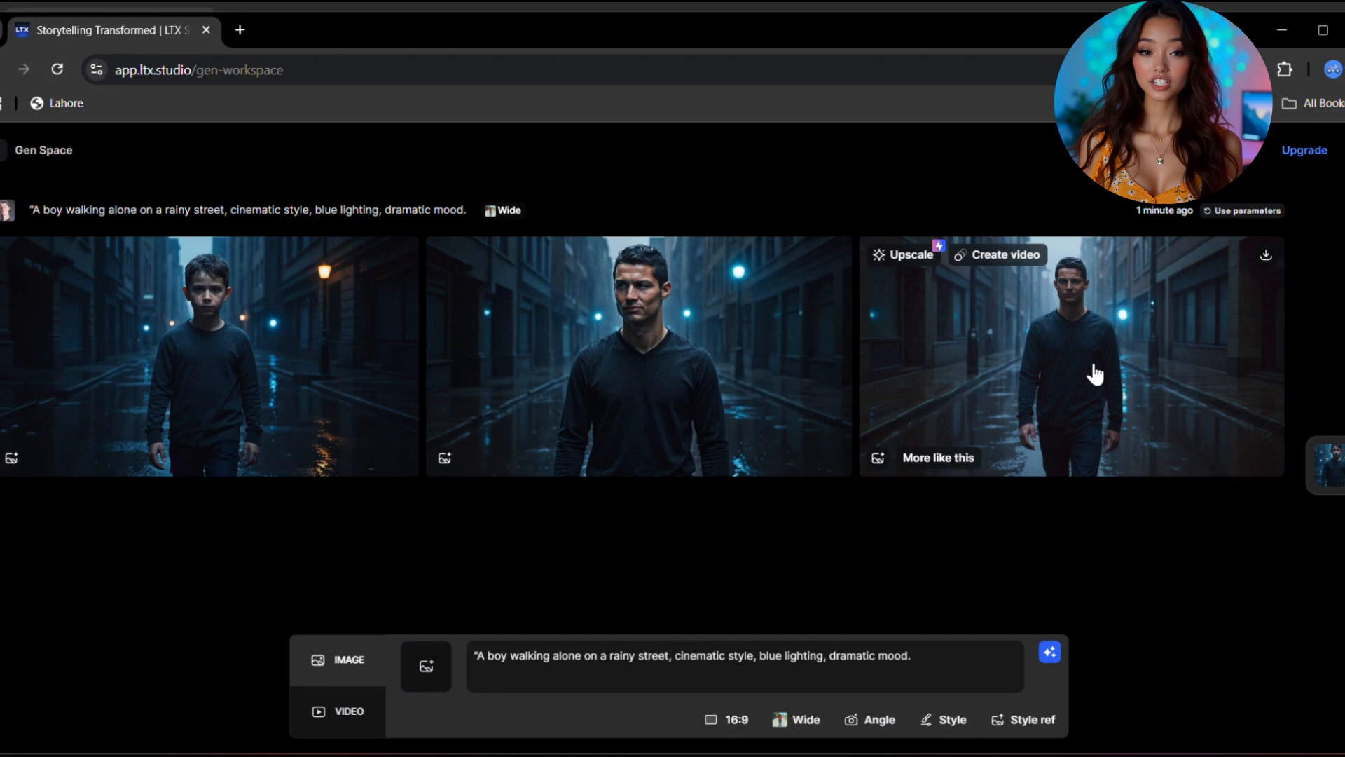
{"action": "mouse_move", "coordinate": [809, 351]}
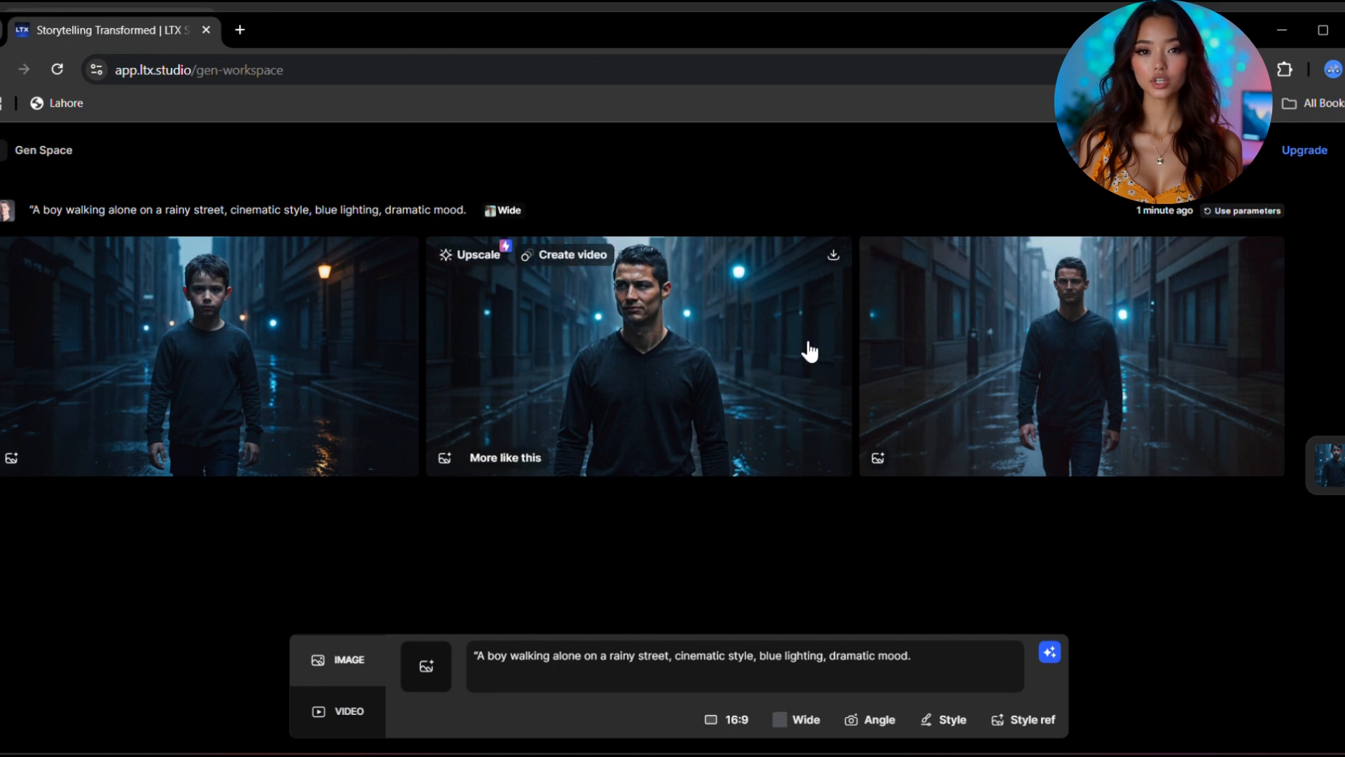
{"action": "left_click", "coordinate": [639, 355]}
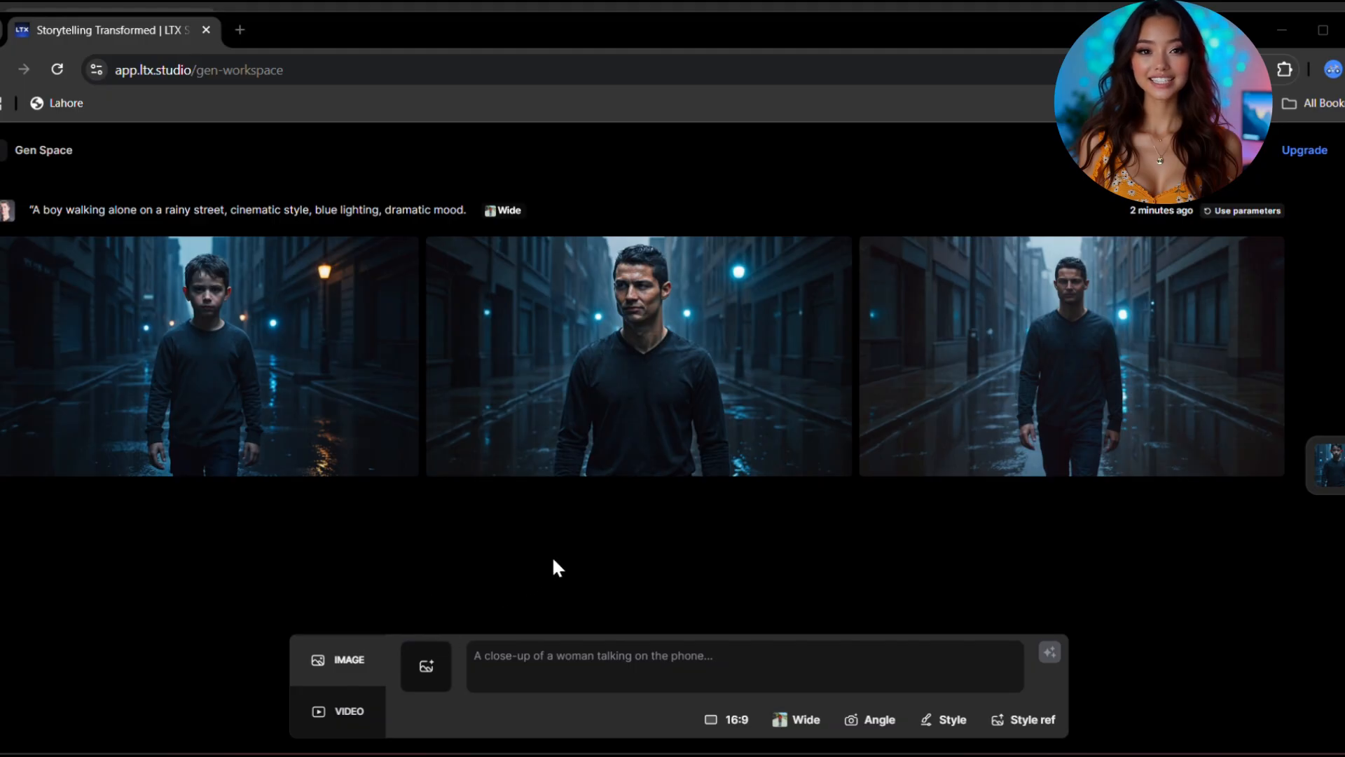
Step: Generate images from 'A girl sitting in a coffee shop, reading a book, soft window light.'
{"action": "type", "text": "\"A girl sitting in a coffee shop, reading a book, soft window light.\""}
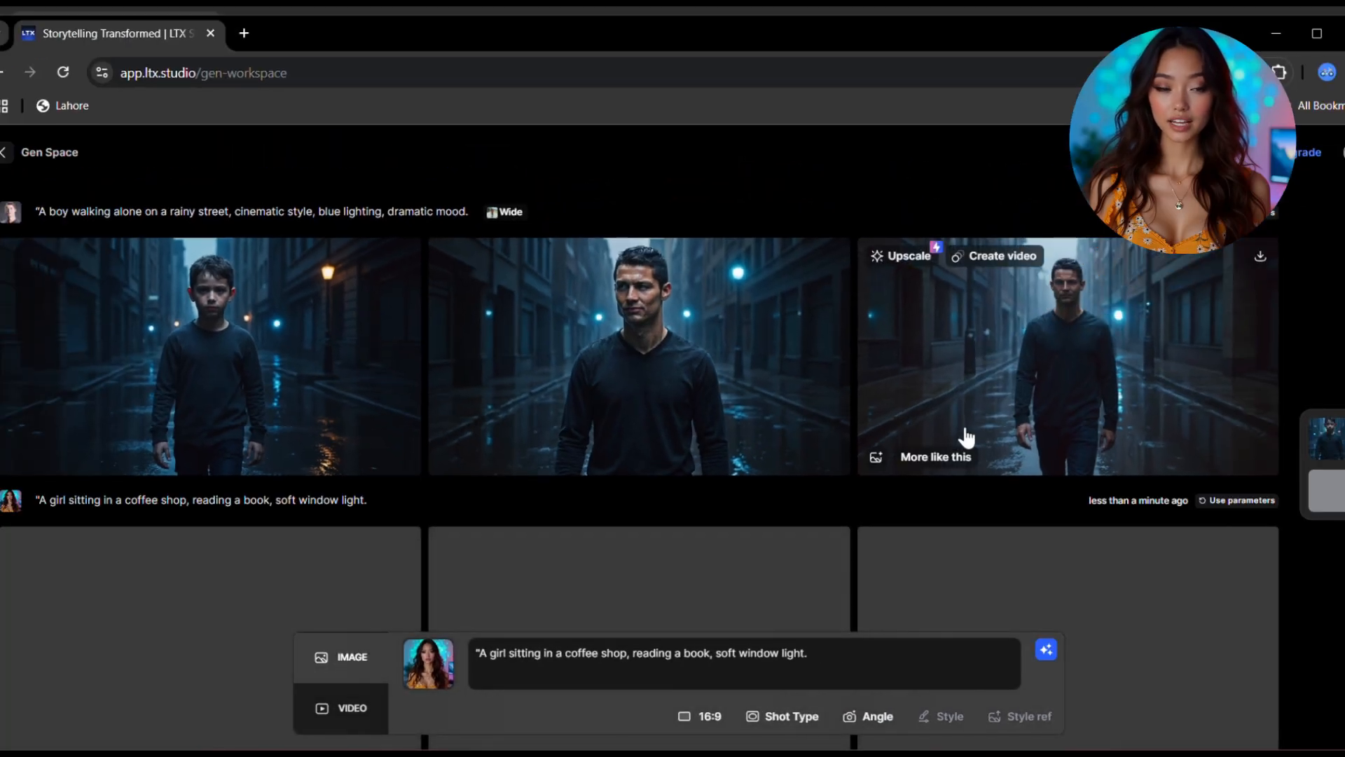
{"action": "scroll", "scroll_direction": "down", "scroll_amount": 3}
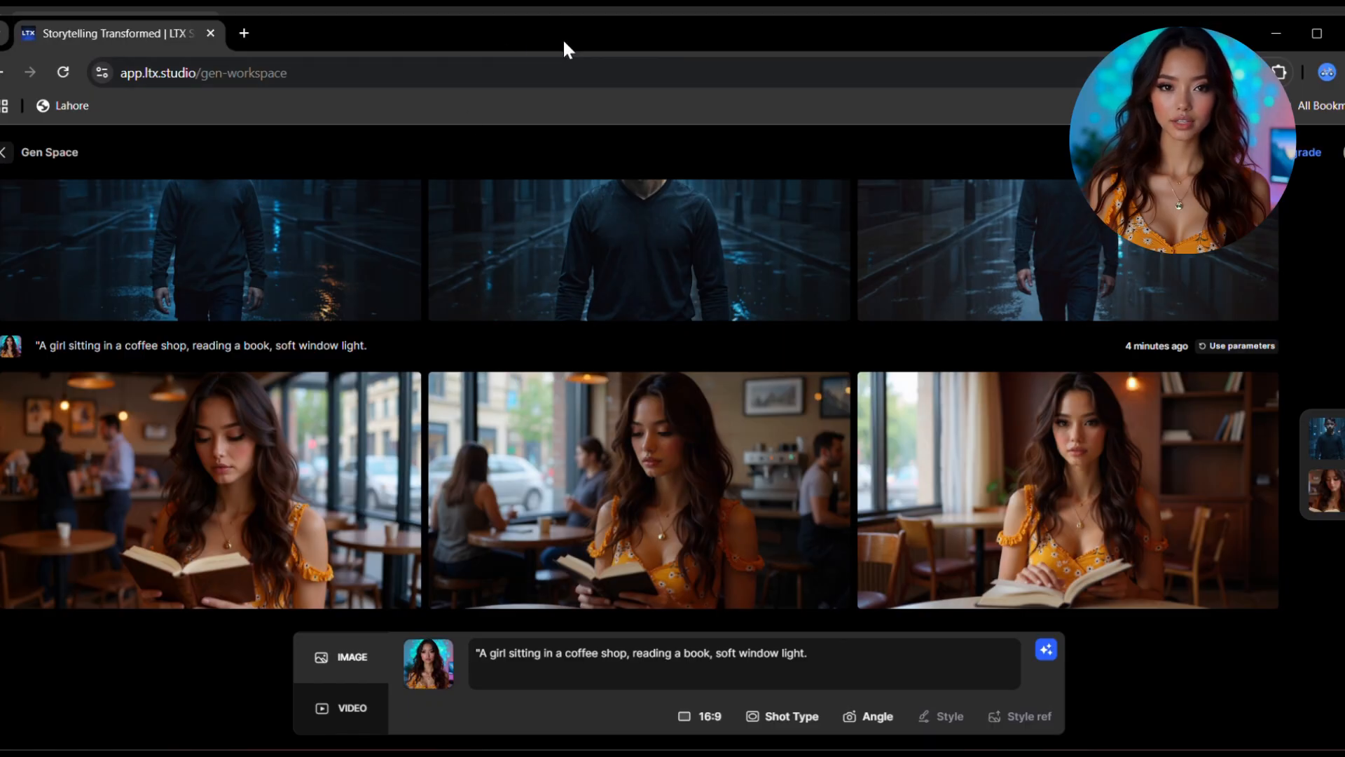
{"action": "mouse_move", "coordinate": [34, 191]}
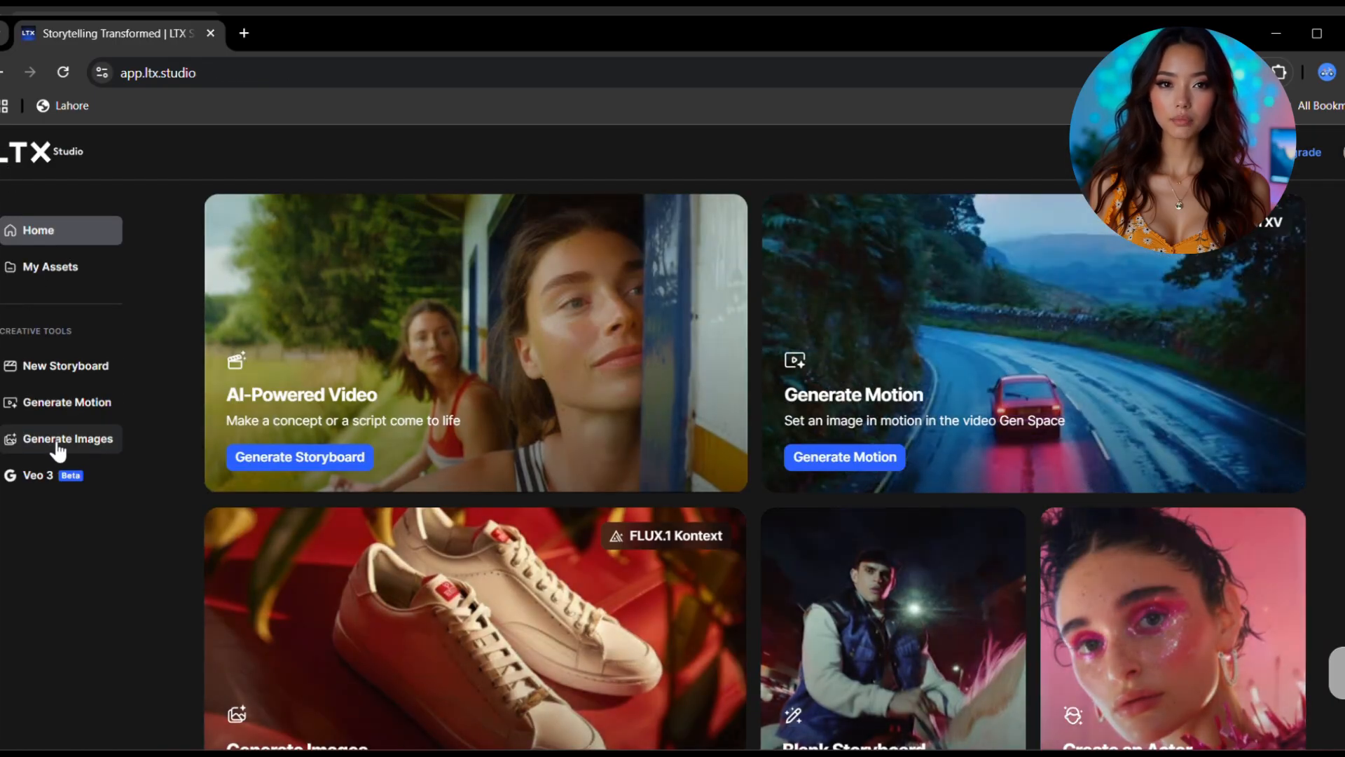
{"action": "mouse_move", "coordinate": [61, 401]}
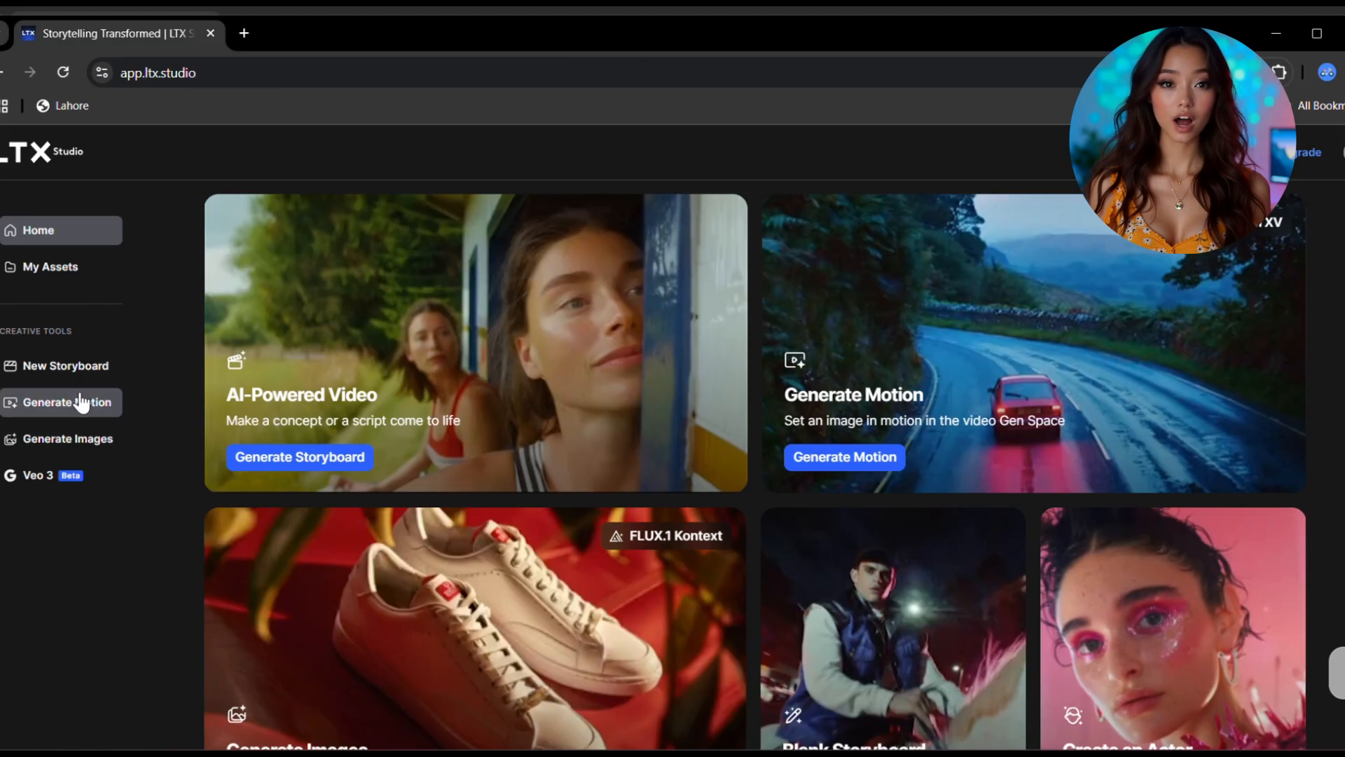
Step: Enter the motion workspace and set up a 3-second slow zoom-in clip with a start frame
{"action": "left_click", "coordinate": [69, 401]}
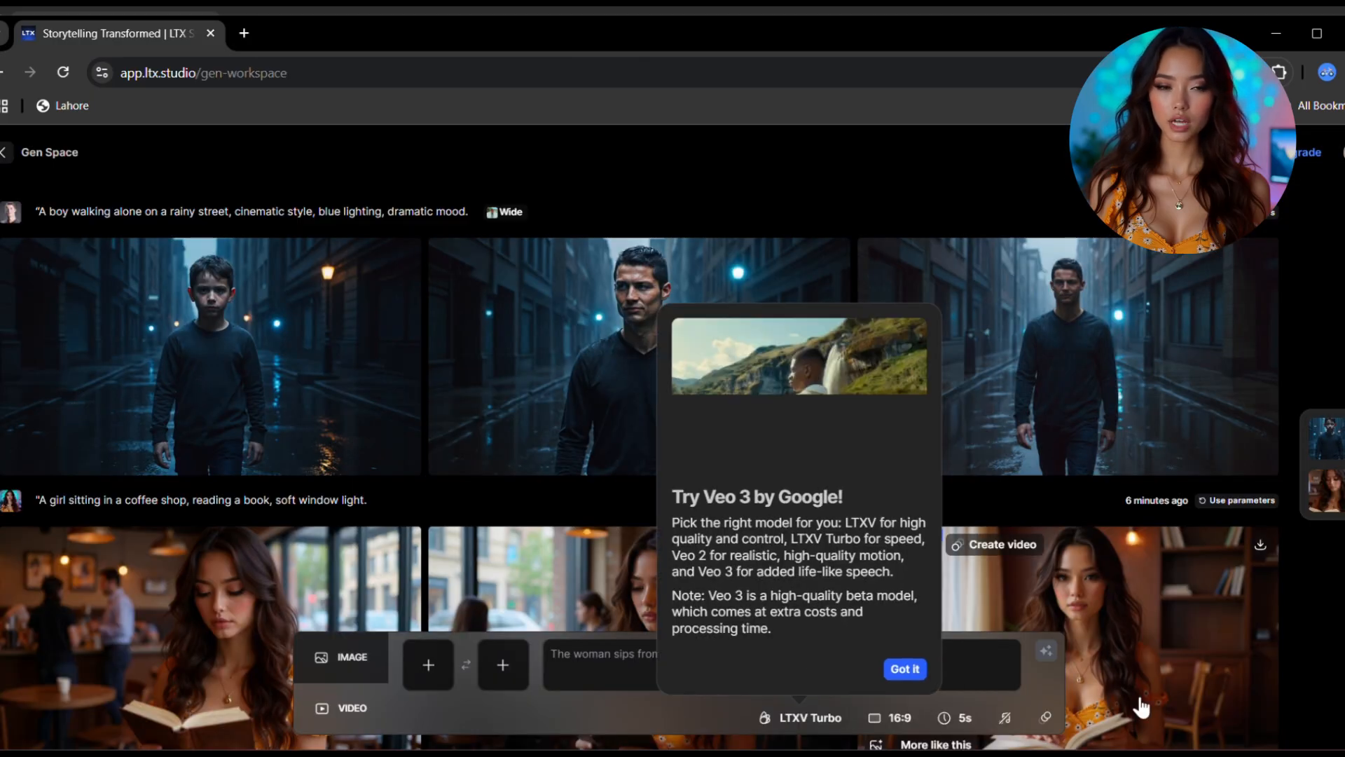
{"action": "left_click", "coordinate": [903, 668]}
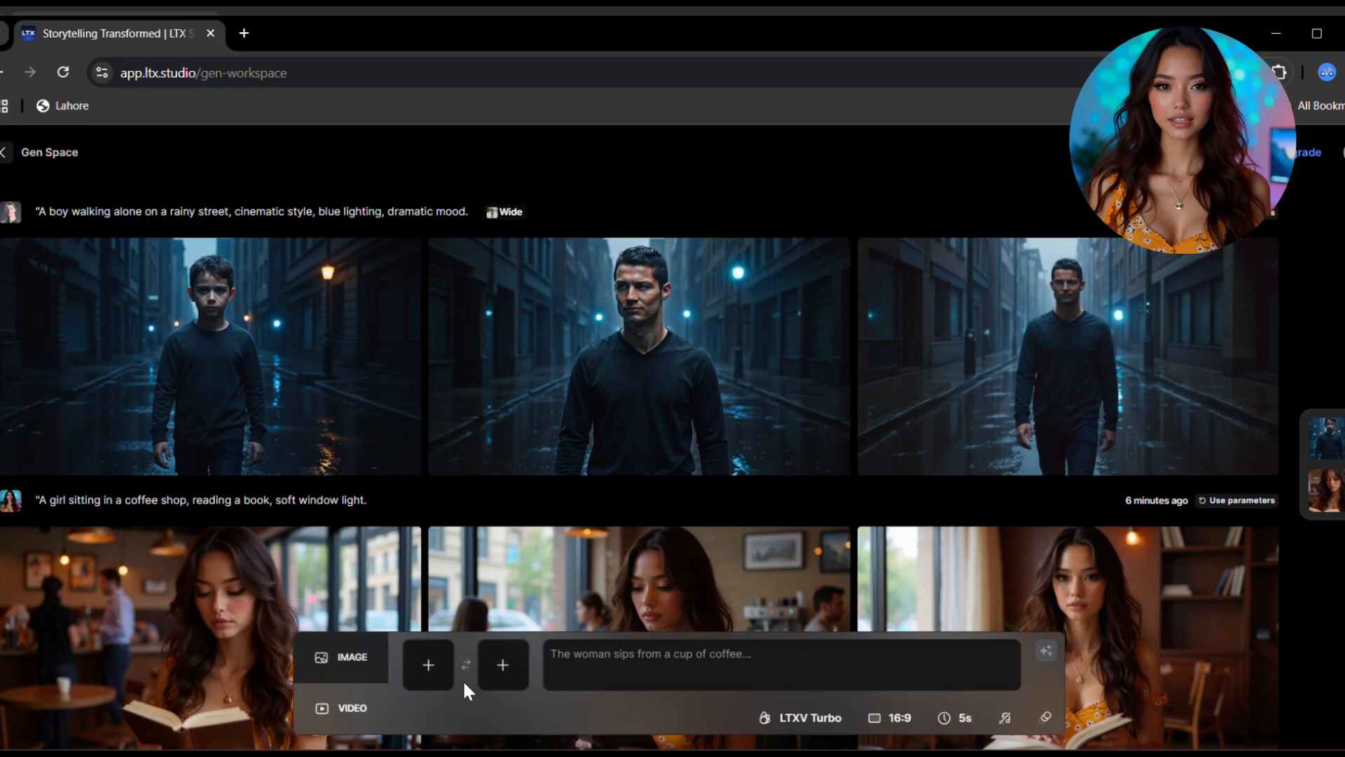
{"action": "mouse_move", "coordinate": [429, 665]}
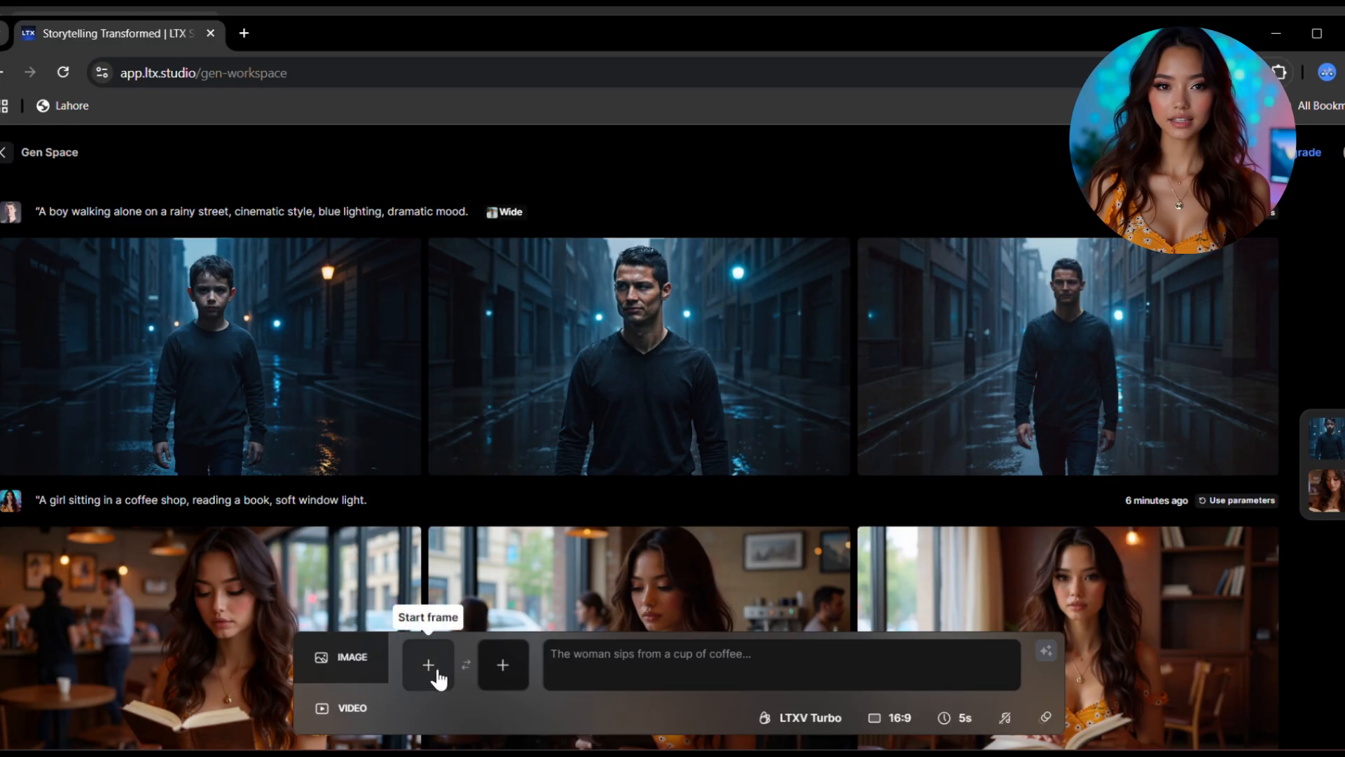
{"action": "scroll", "scroll_direction": "down", "scroll_amount": 3}
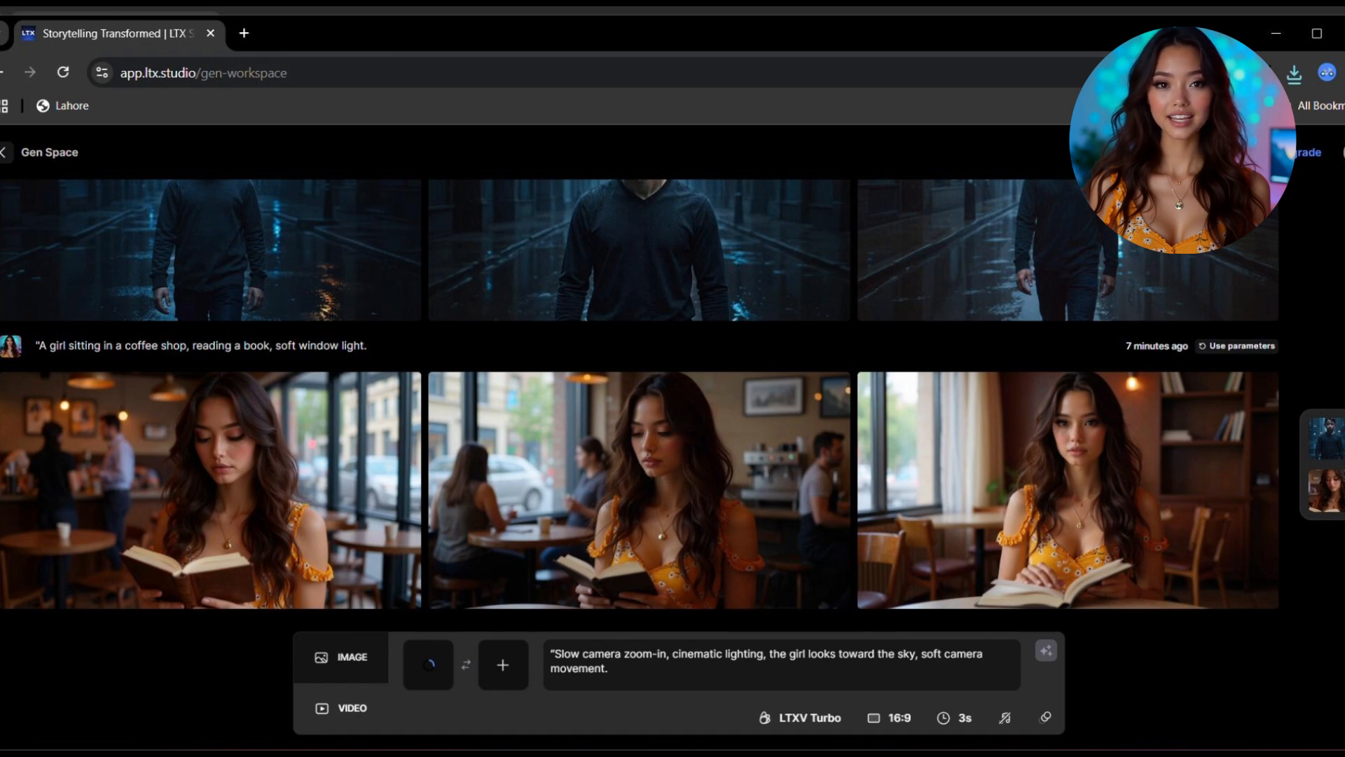
{"action": "mouse_move", "coordinate": [788, 718]}
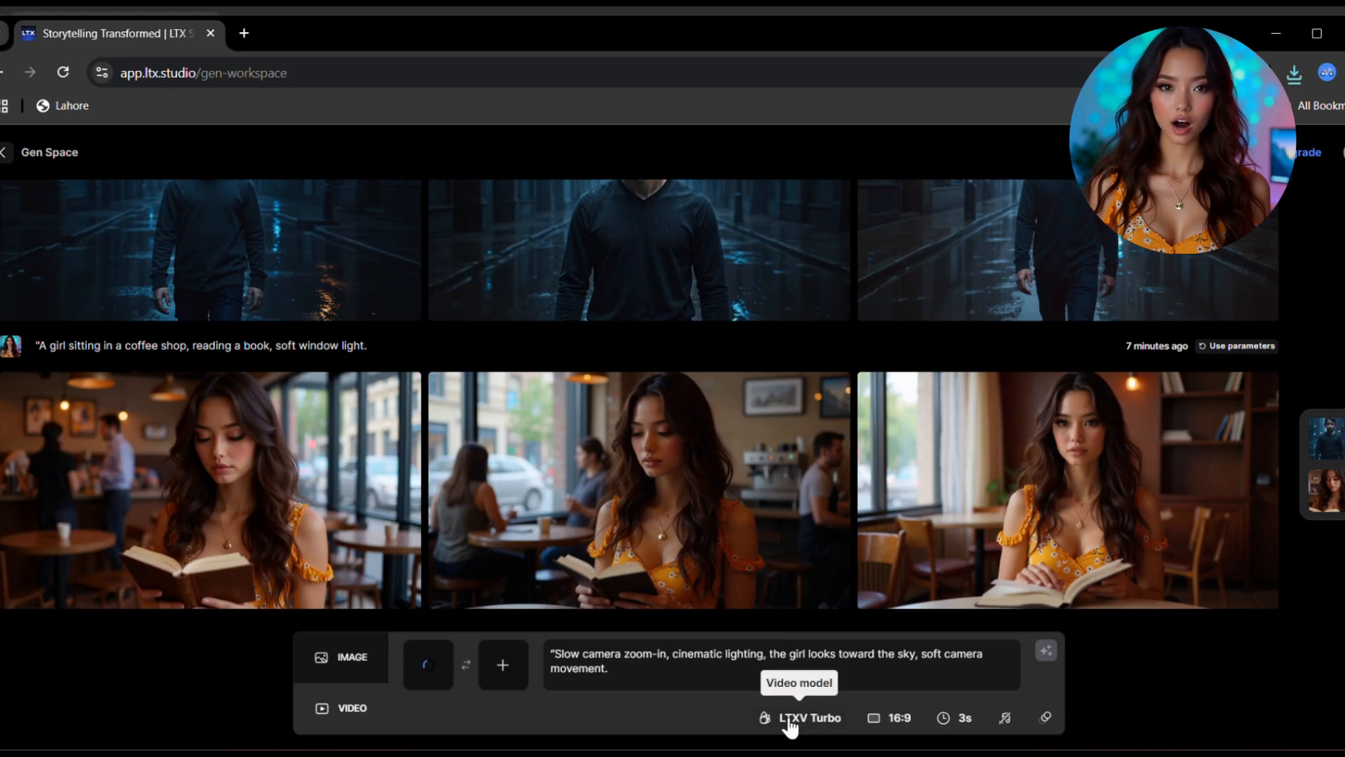
Step: Keep the LTXV Turbo model, set duration to 5 seconds and check motion intensity
{"action": "left_click", "coordinate": [807, 718]}
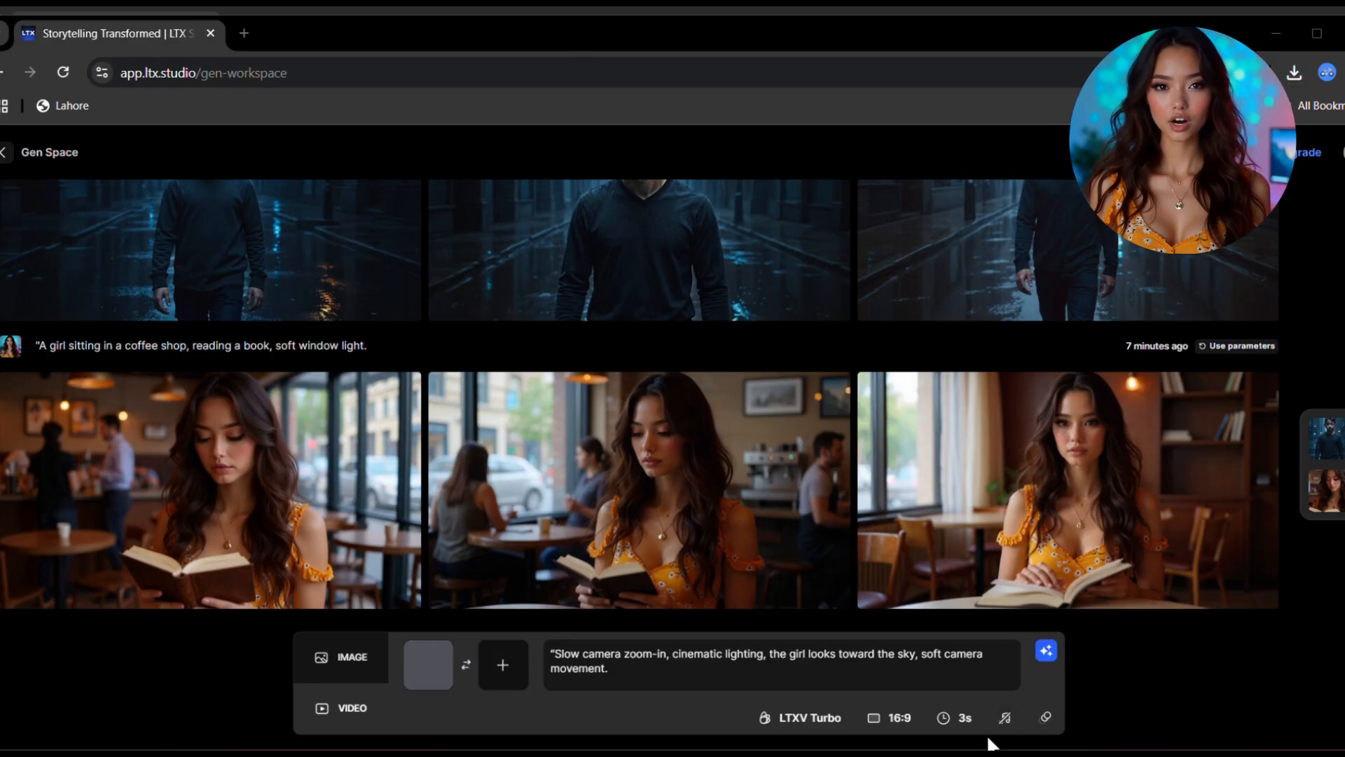
{"action": "left_click", "coordinate": [954, 718]}
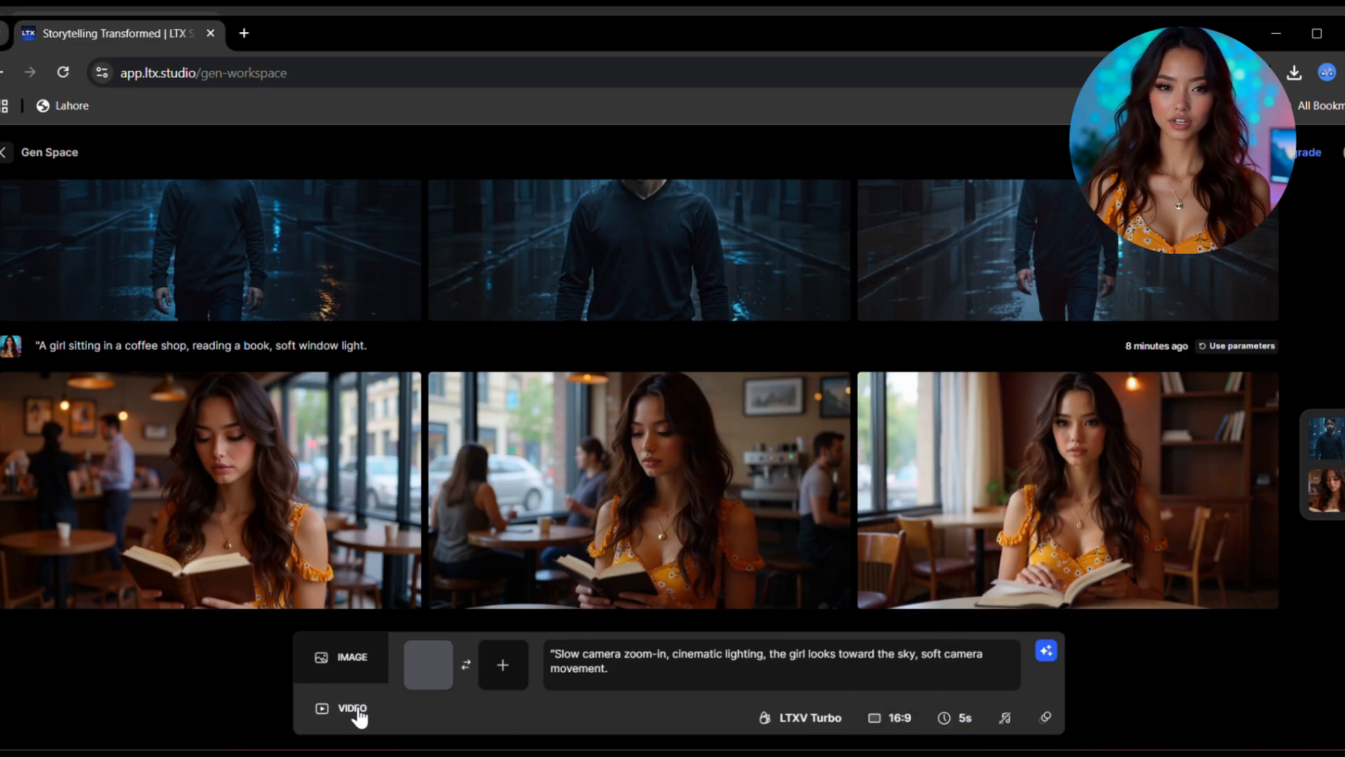
{"action": "mouse_move", "coordinate": [1044, 718]}
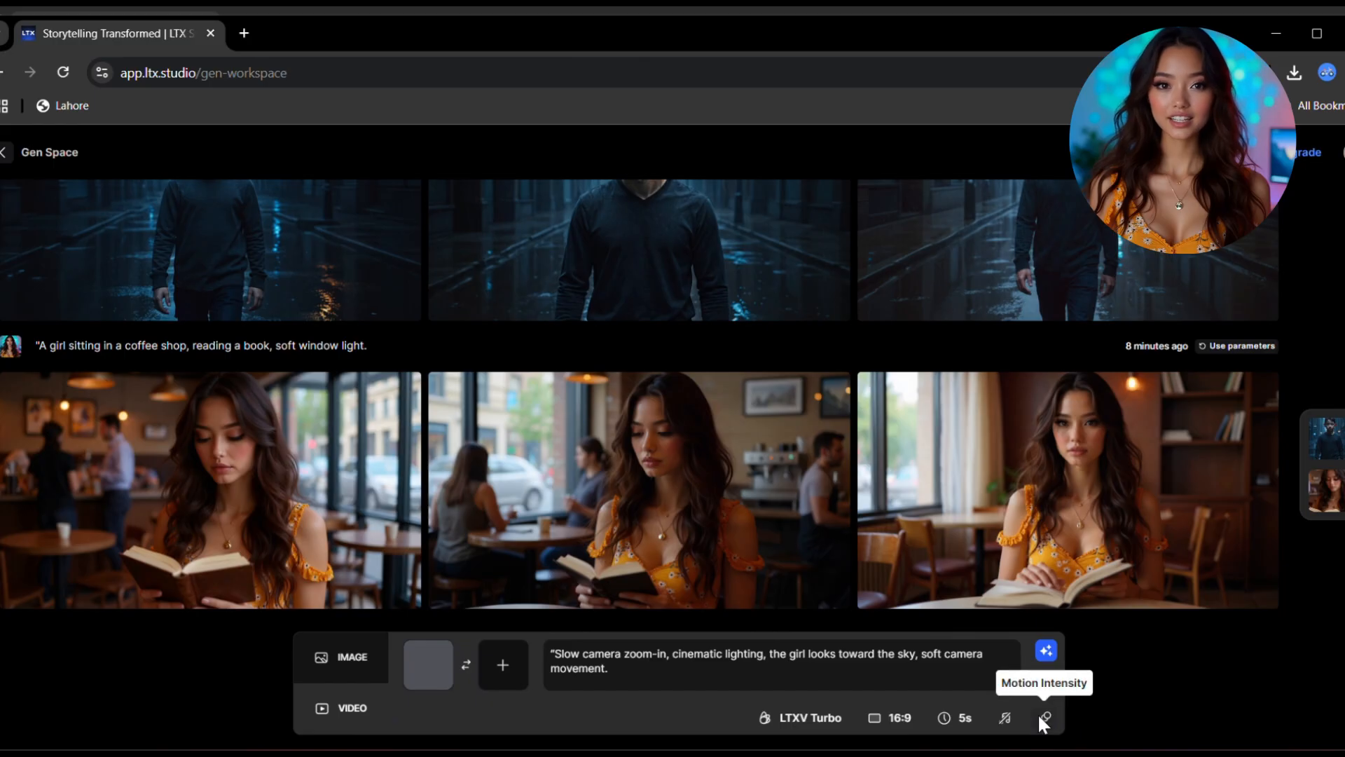
{"action": "left_click", "coordinate": [1044, 718]}
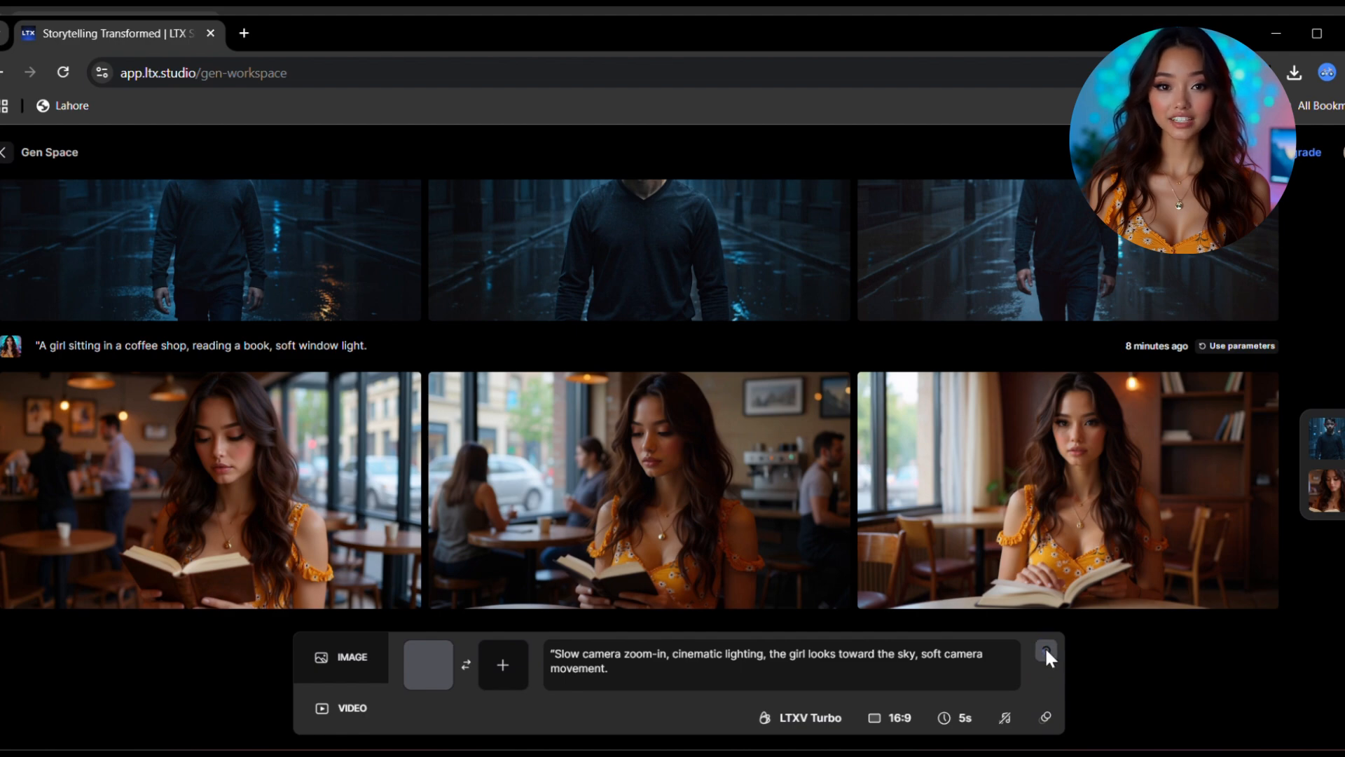
Step: Generate the 5-second girl videos, then set the walking-path video to vertical 9:16
{"action": "left_click", "coordinate": [1046, 650]}
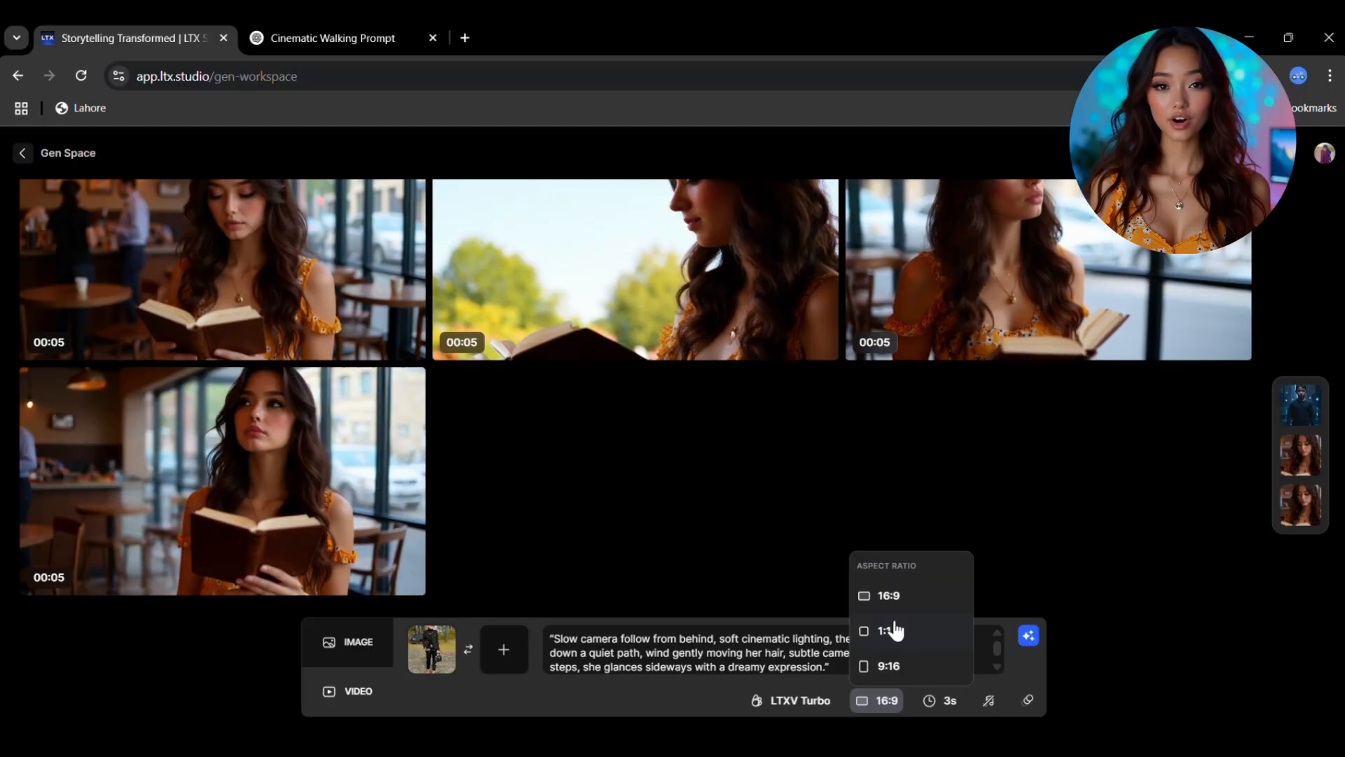
{"action": "left_click", "coordinate": [887, 665]}
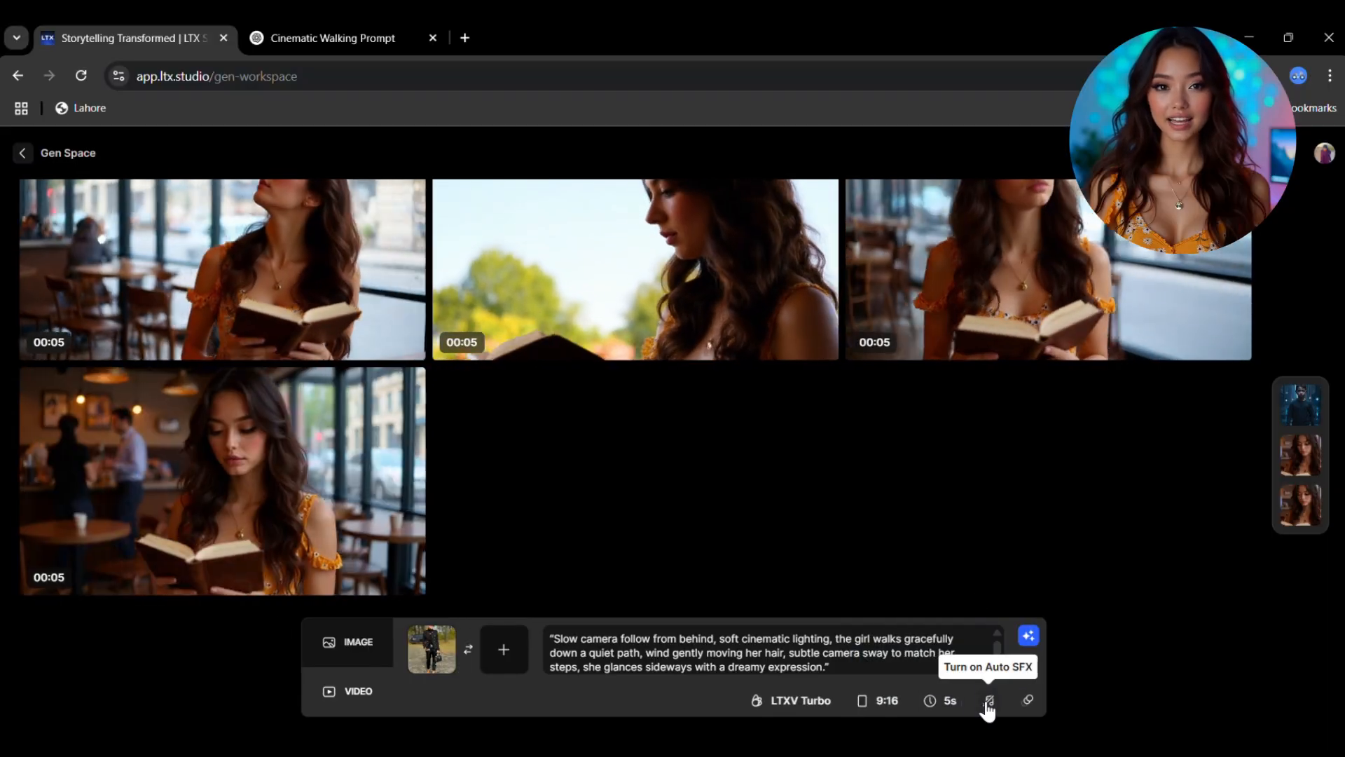